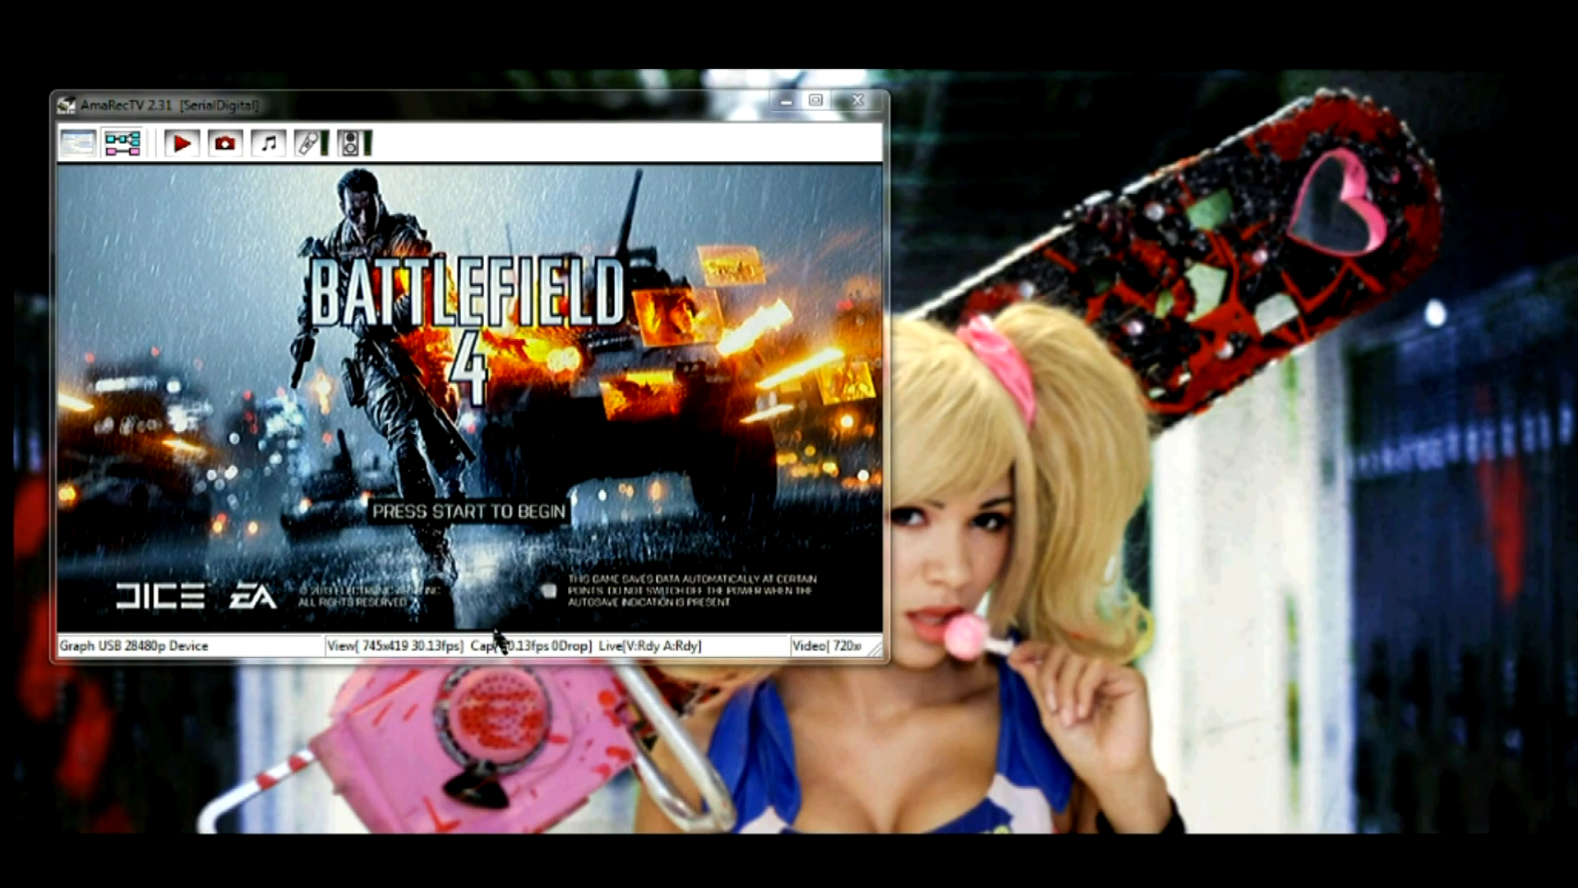
pyautogui.moveTo(272, 266)
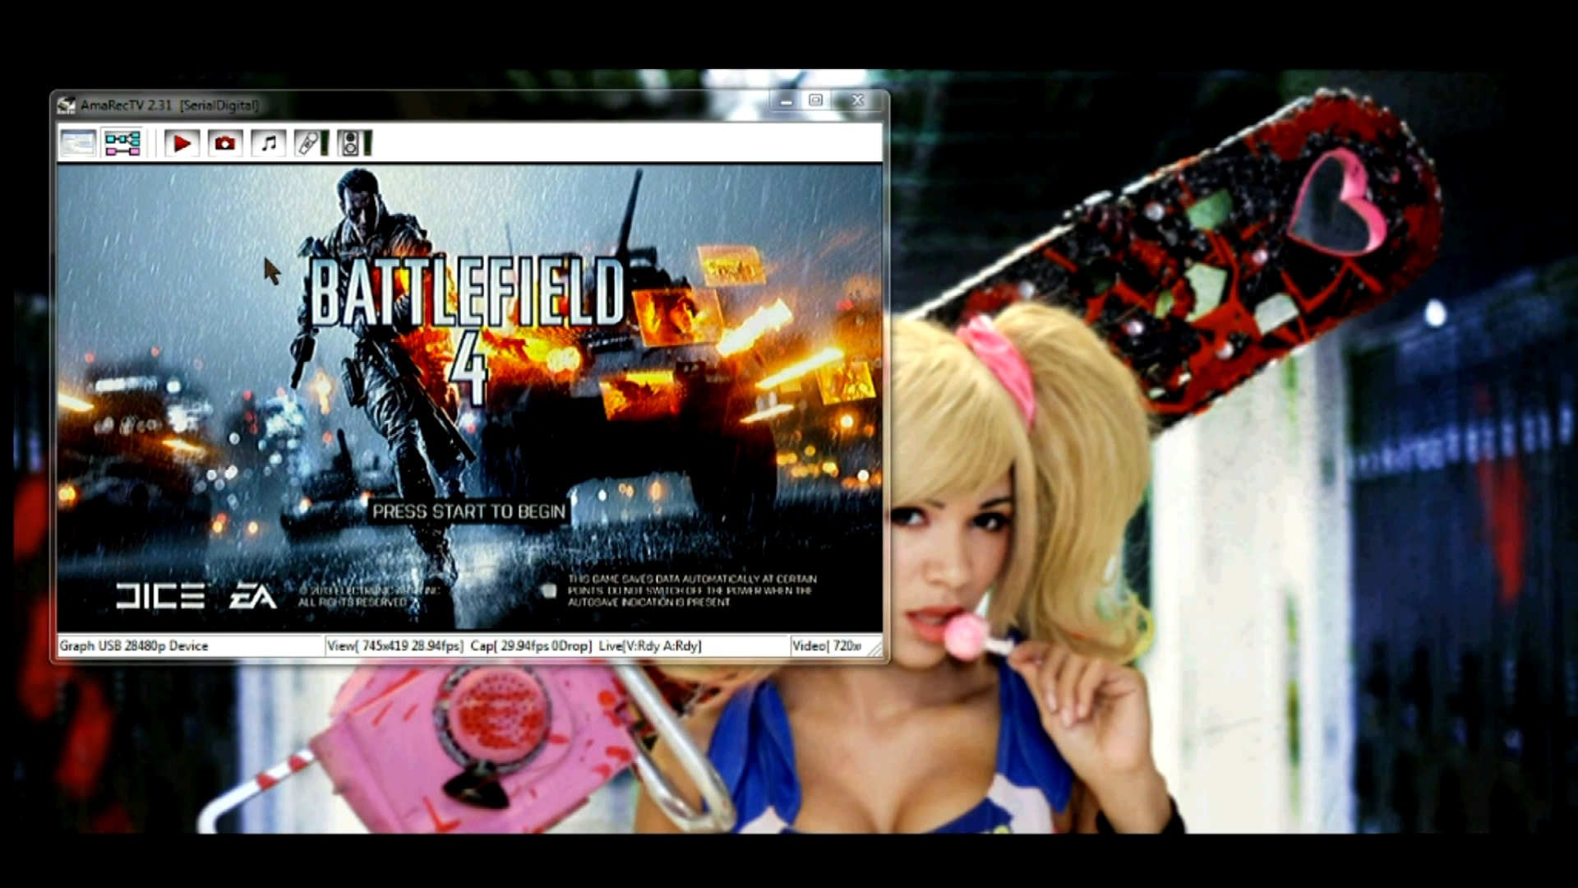
pyautogui.moveTo(233, 347)
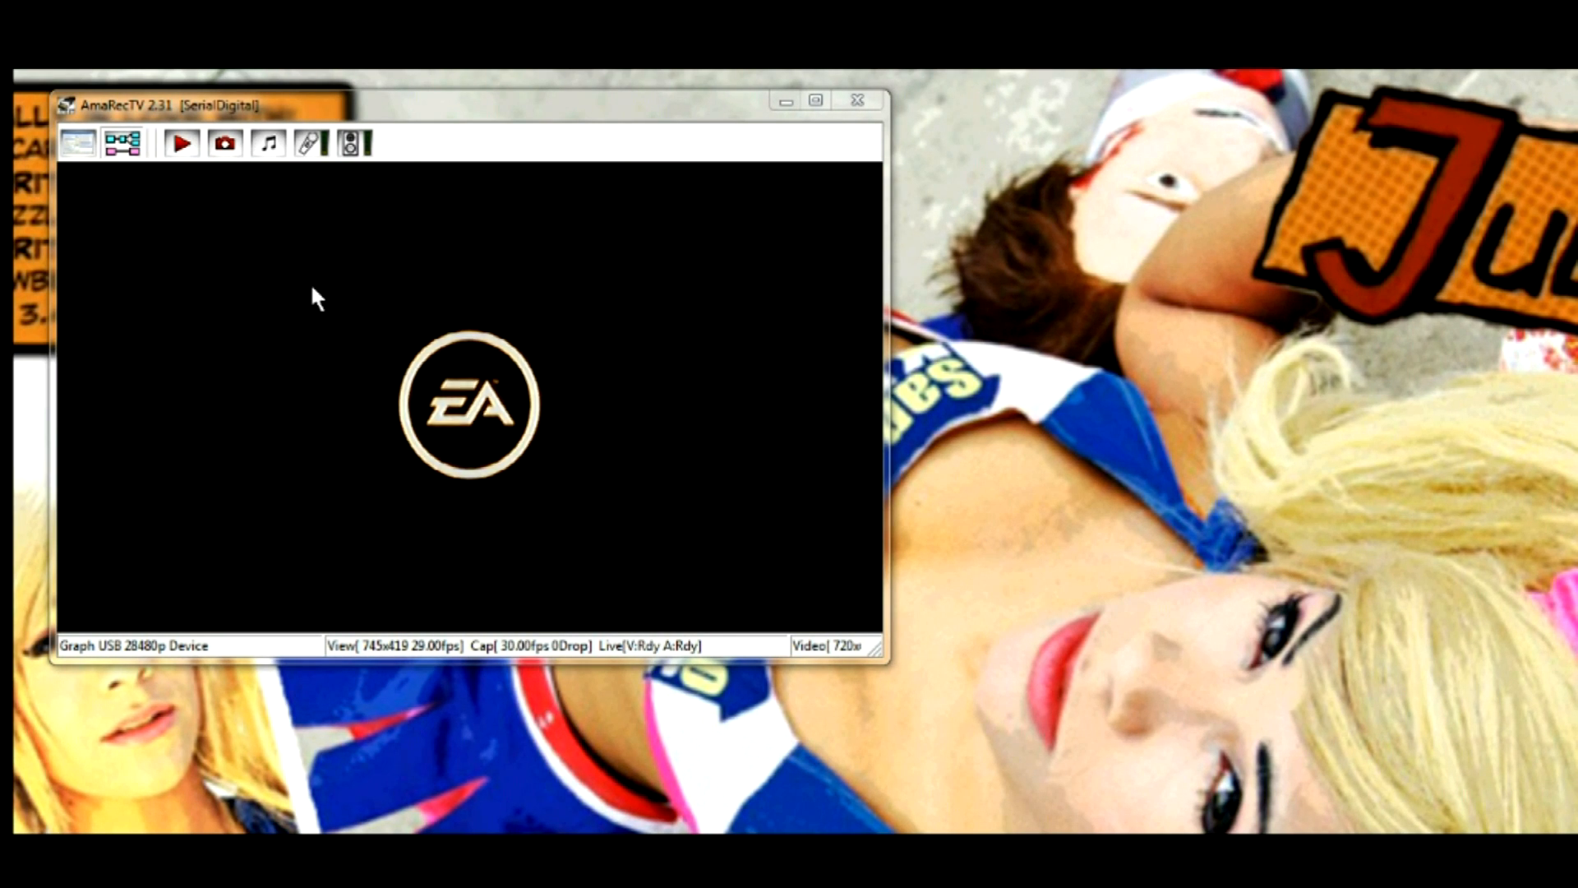
# Bring up the preview's context menu with recording, screenshot and configuration options.
pyautogui.rightClick(312, 298)
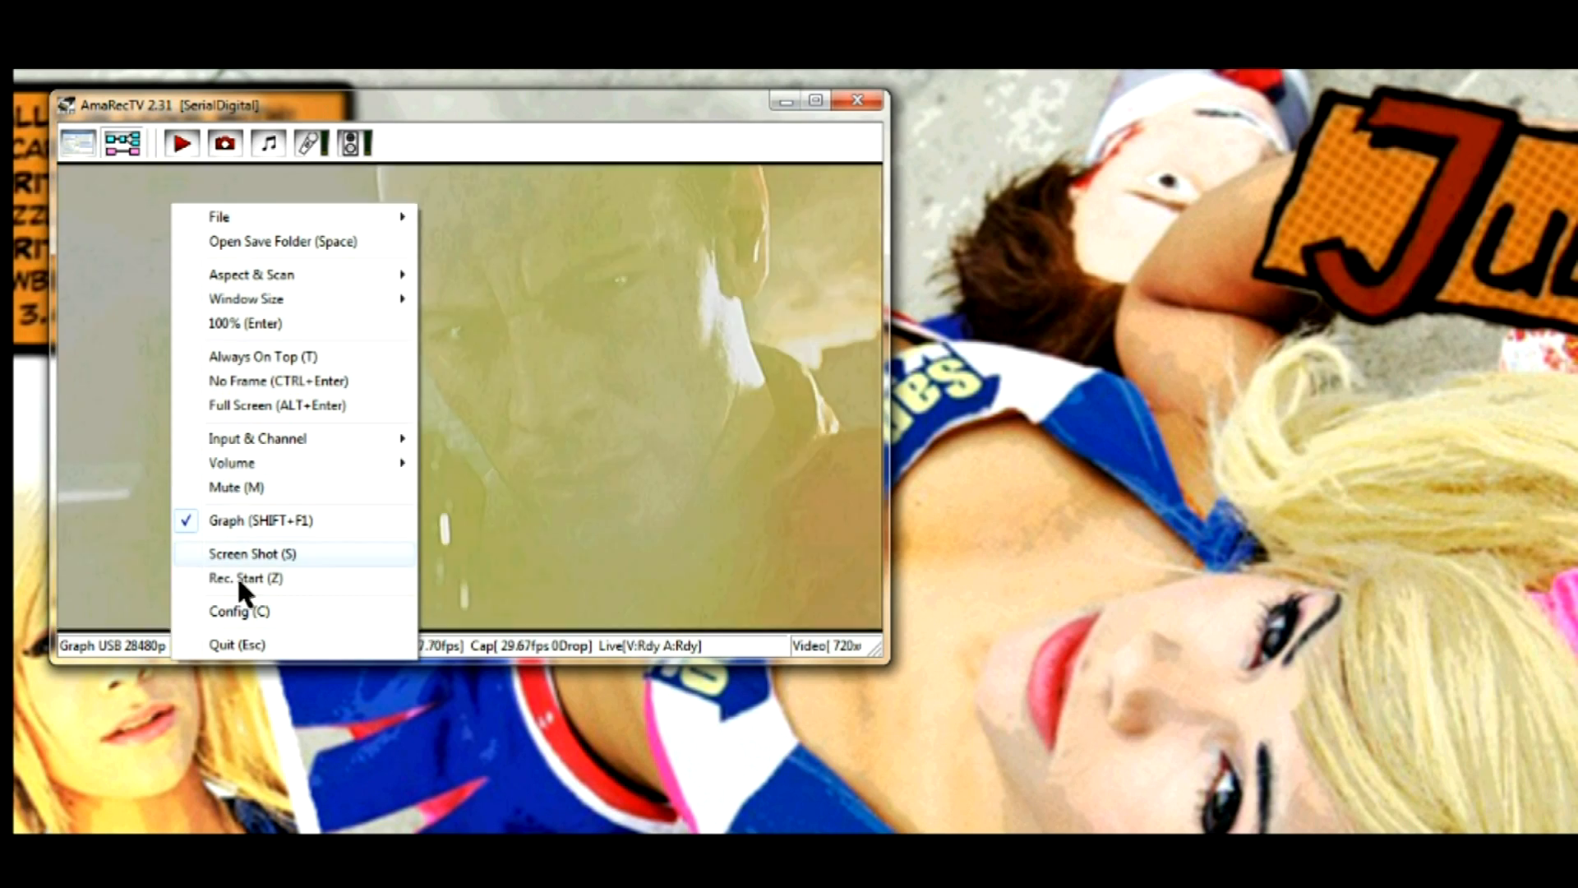
# Show the General configuration with the capture save folder, file name and mouse settings.
pyautogui.click(245, 577)
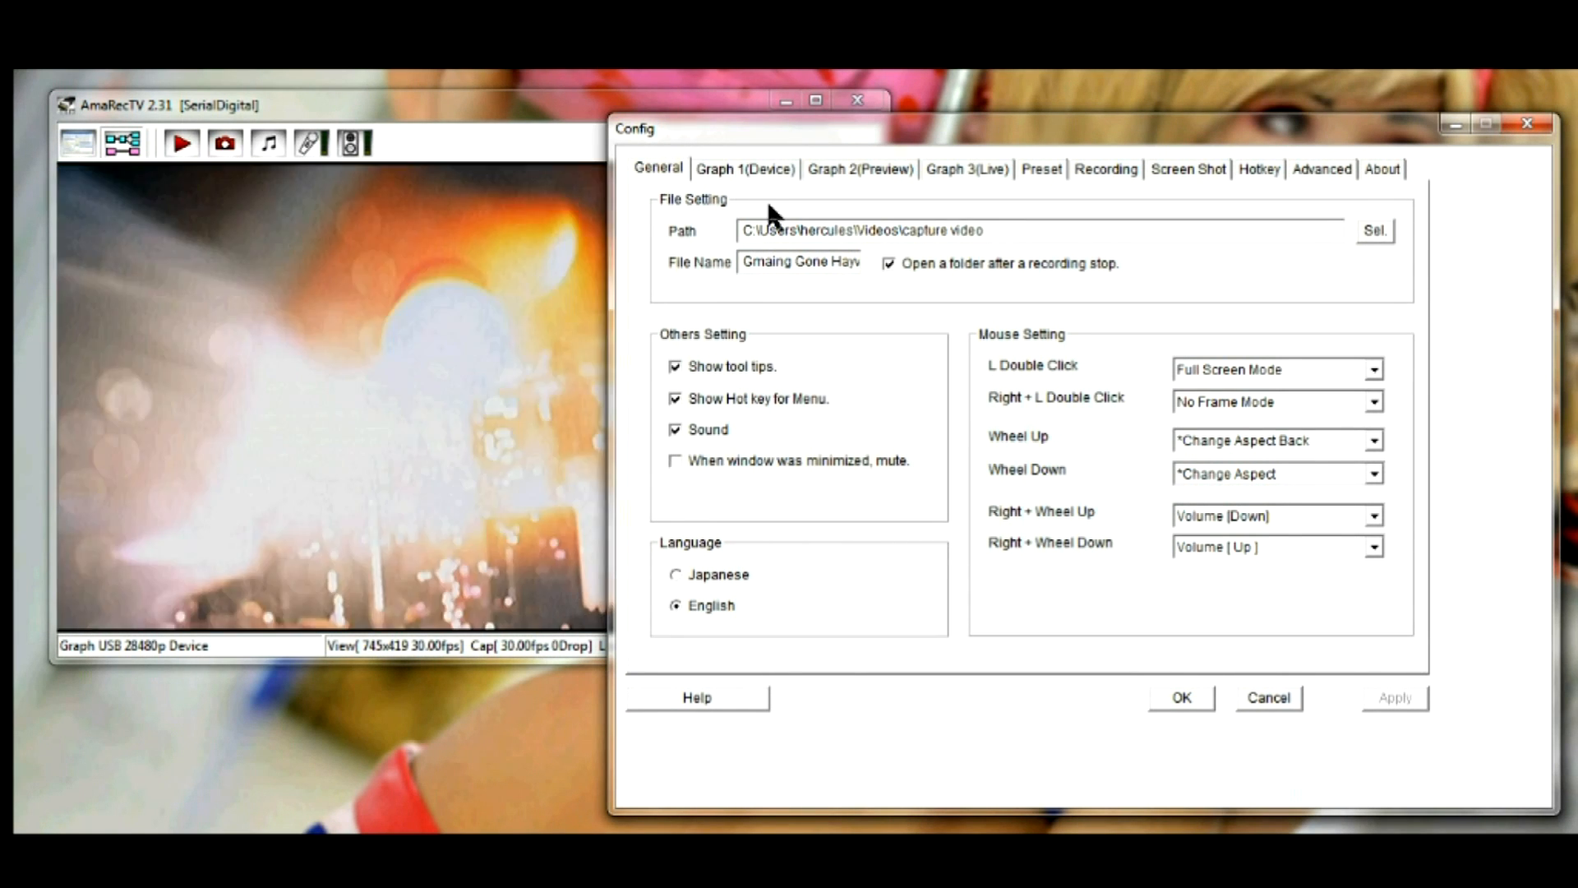
pyautogui.moveTo(902, 230)
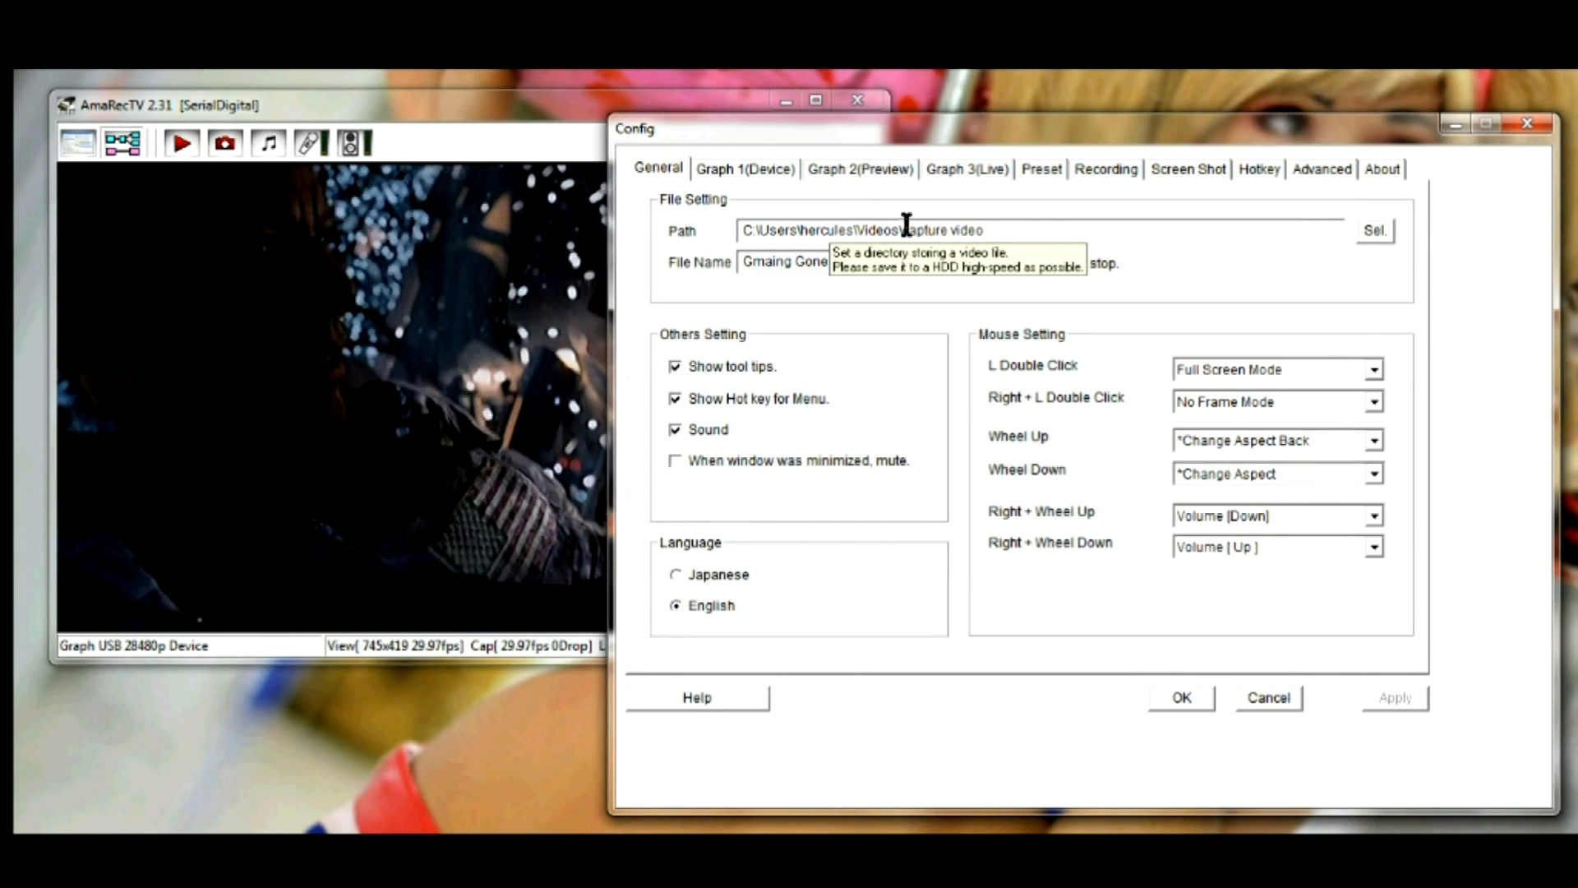
pyautogui.moveTo(1338, 237)
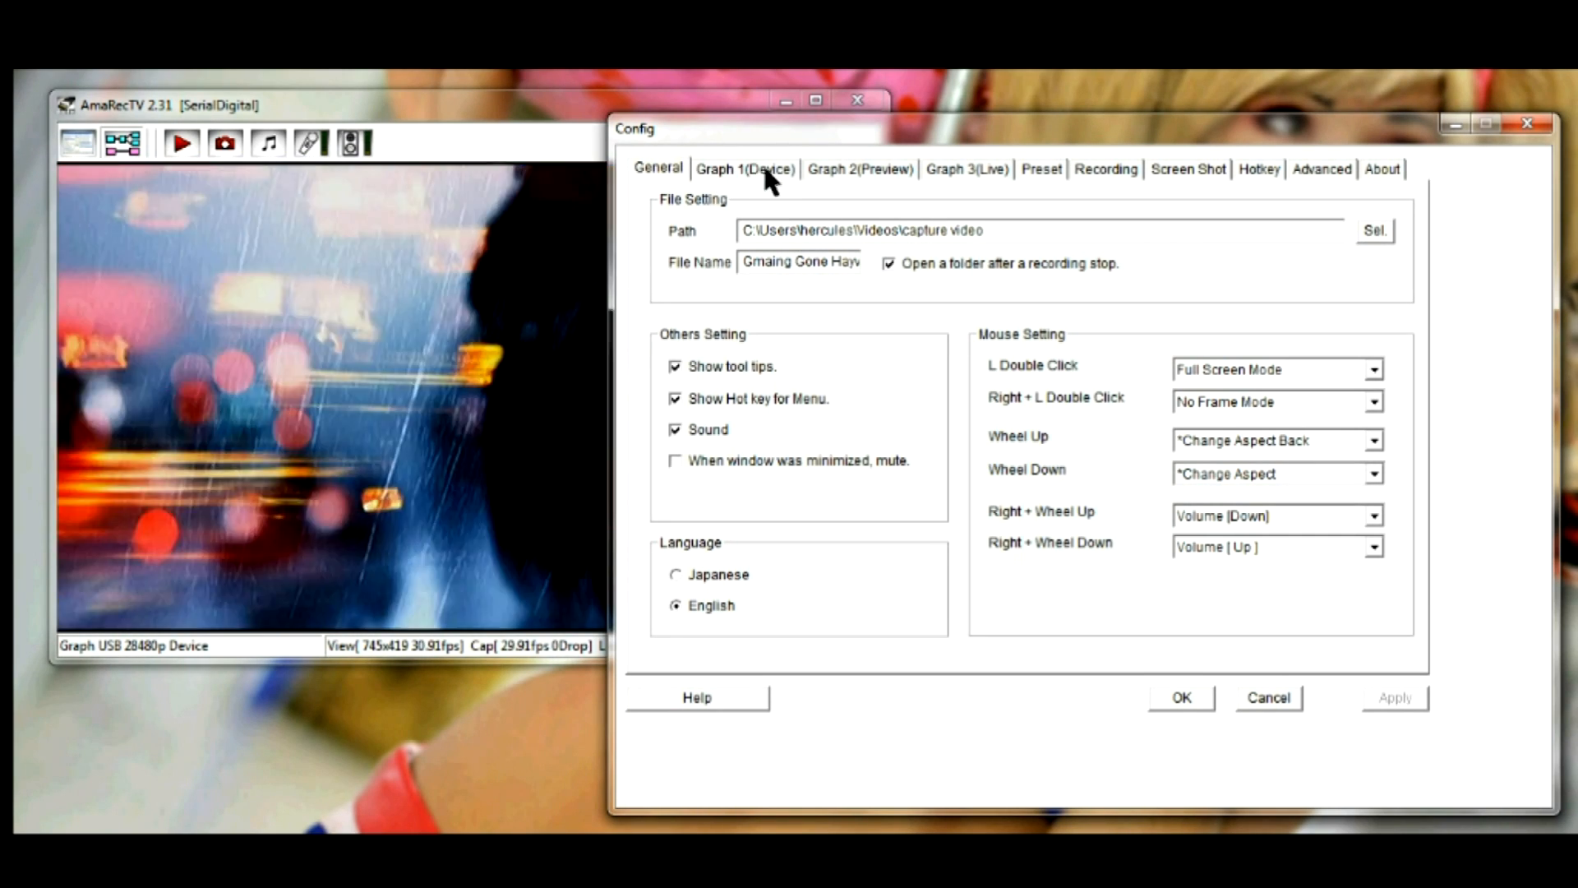
# Show Graph 1(Device): USB capture card, SerialDigital input, 720x416 at 29.97 fps, 96000 audio.
pyautogui.click(743, 168)
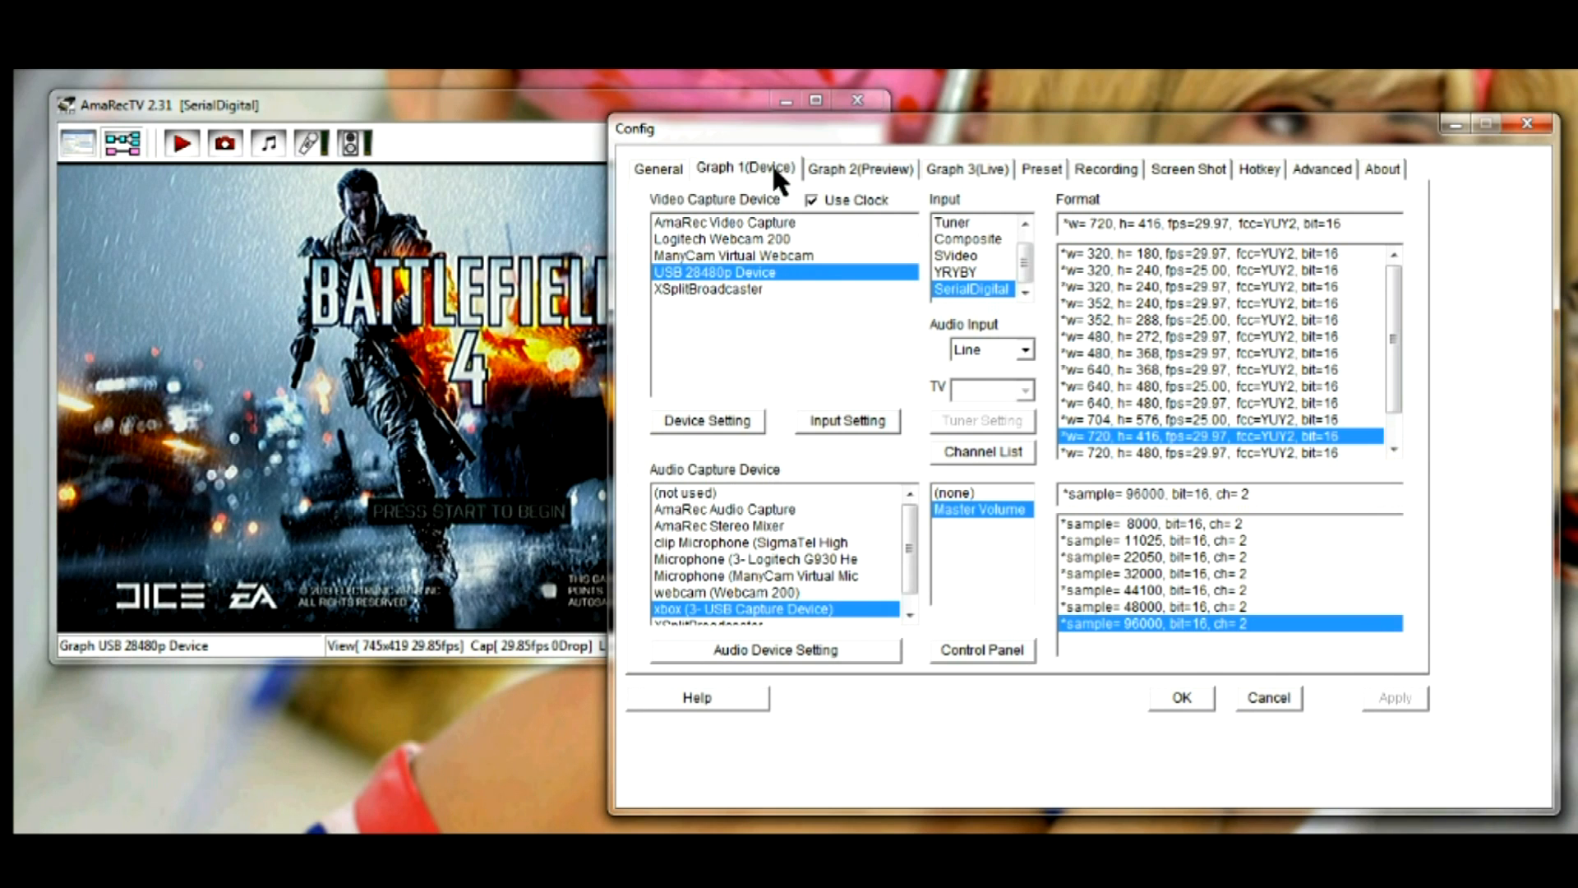
pyautogui.moveTo(735, 337)
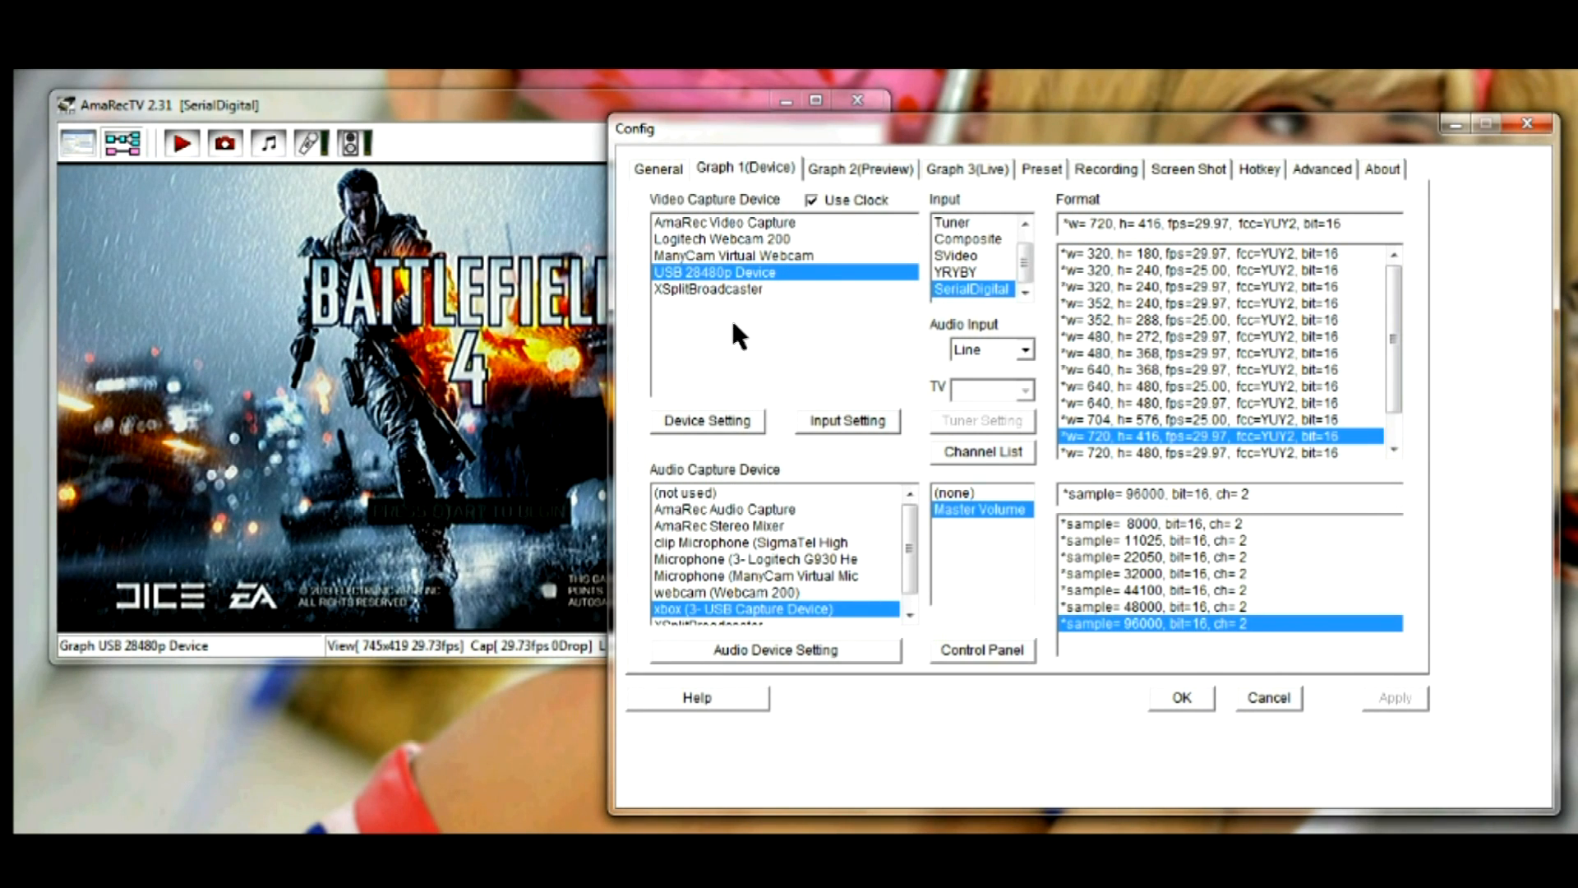
pyautogui.moveTo(694, 286)
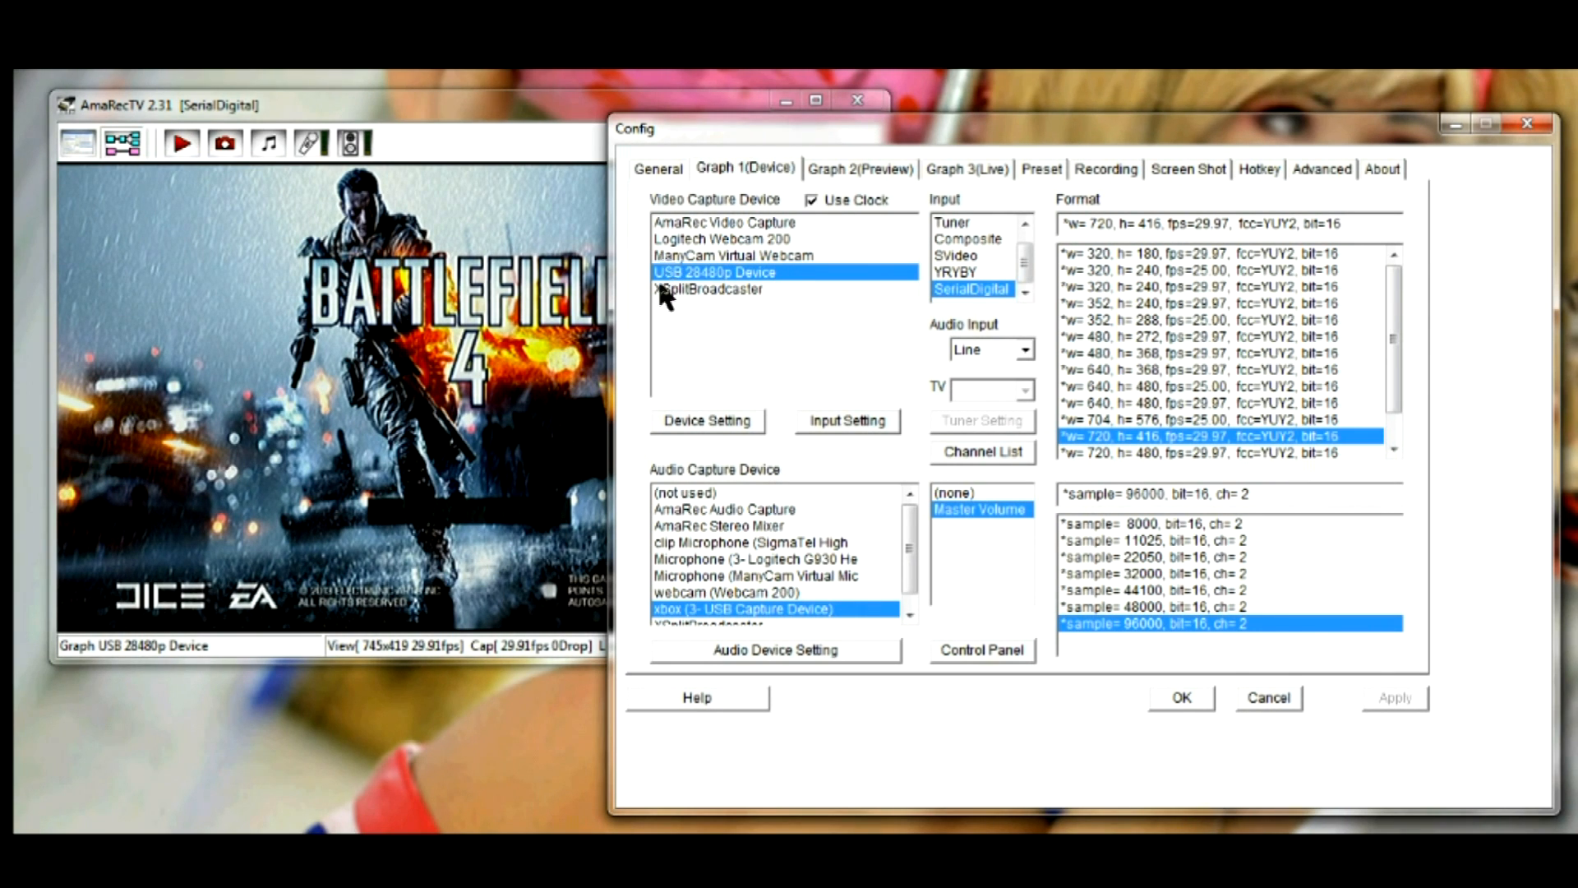
pyautogui.moveTo(962, 303)
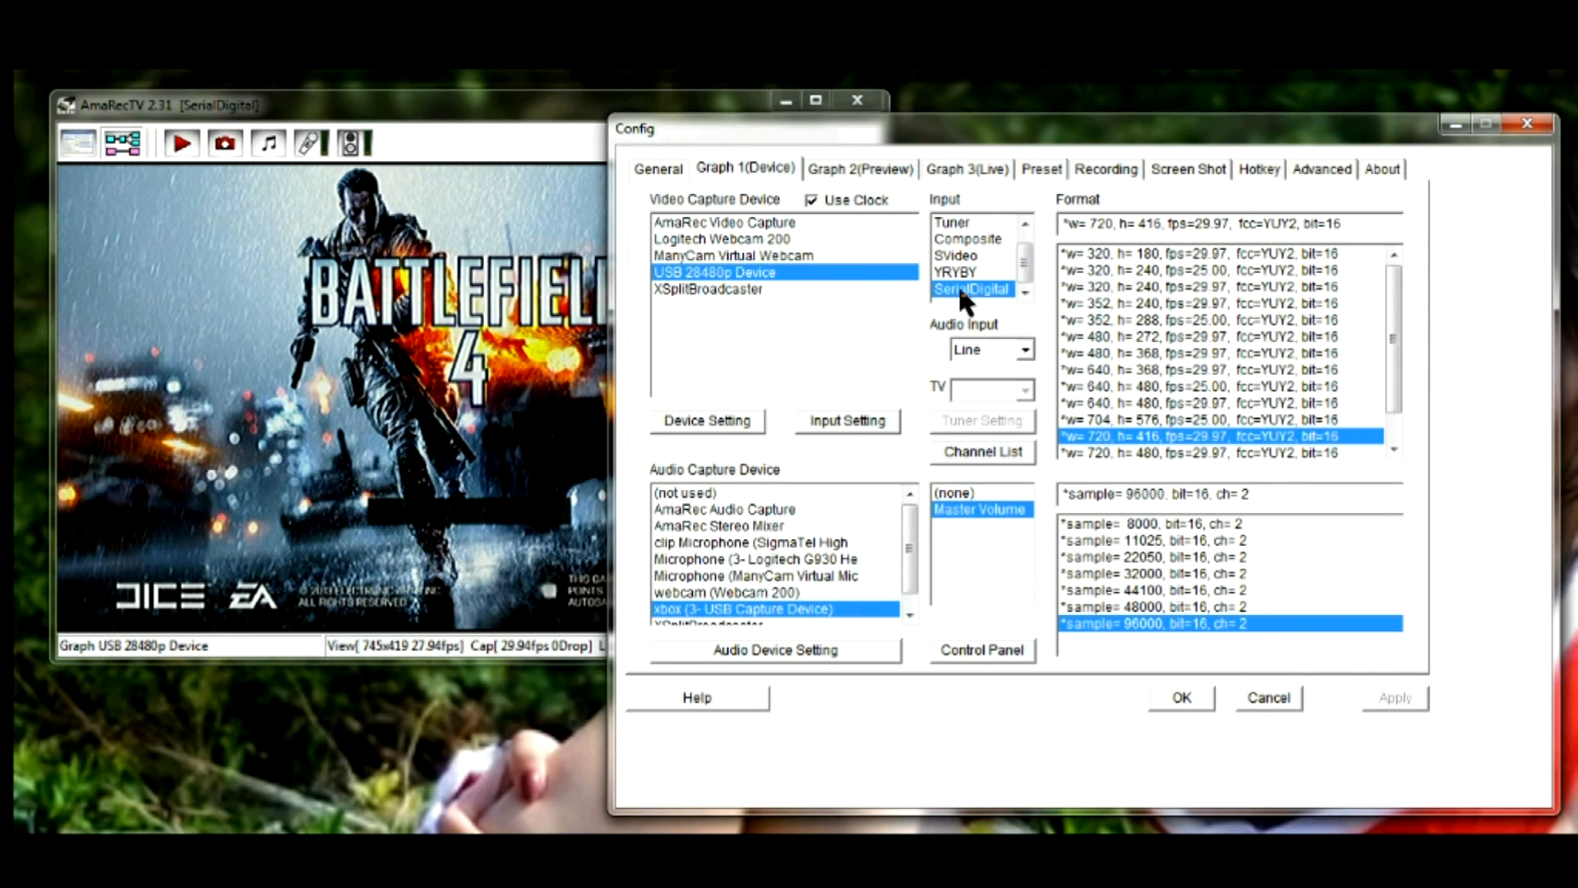
pyautogui.moveTo(972, 289)
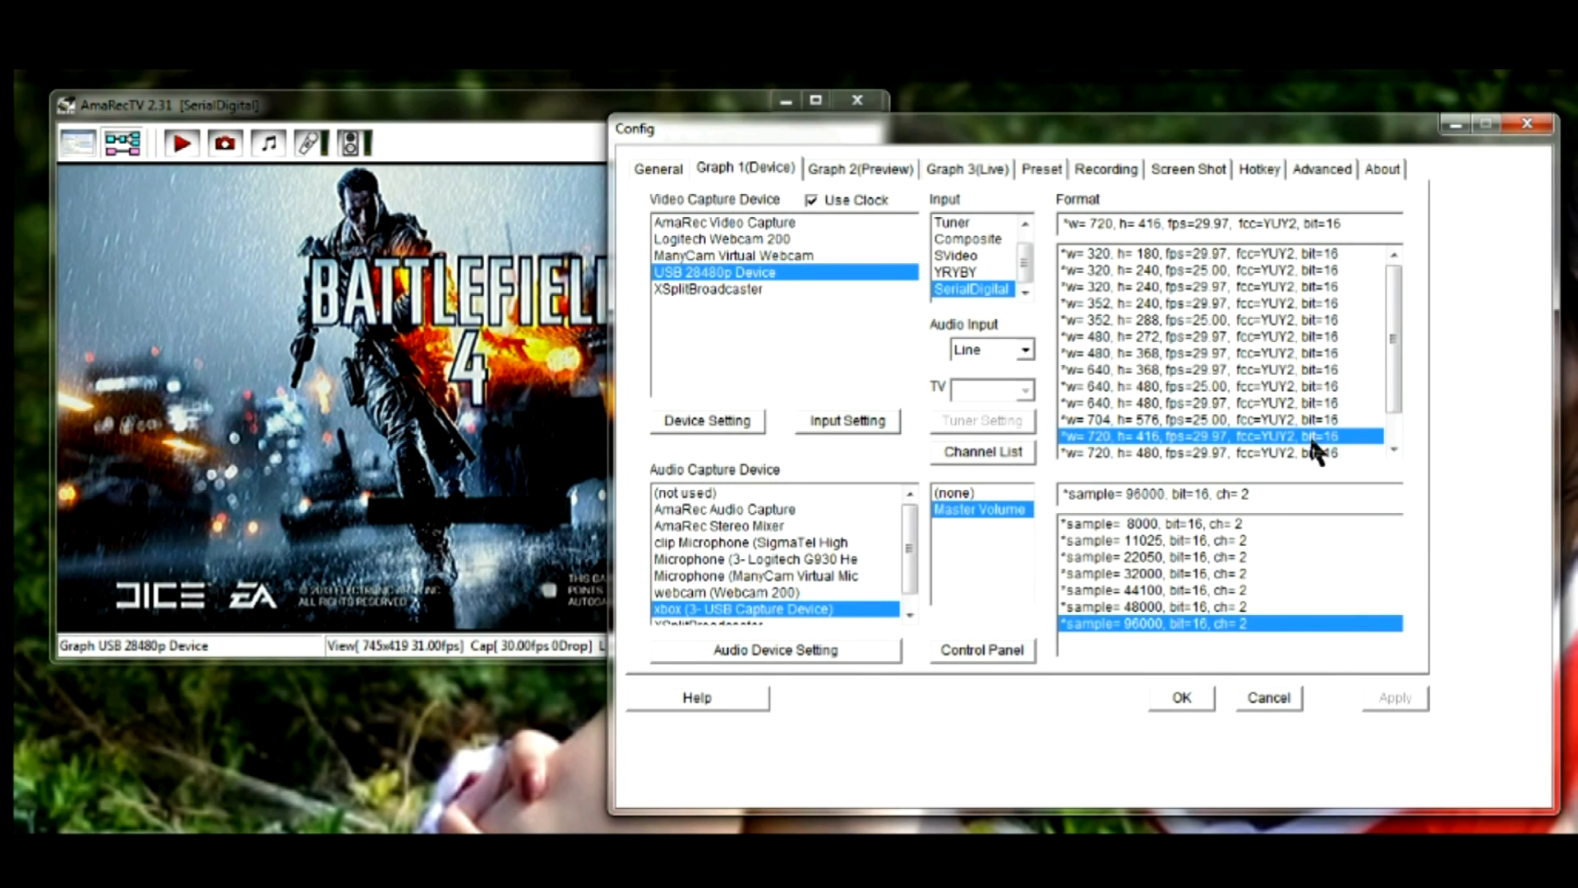
pyautogui.moveTo(697, 427)
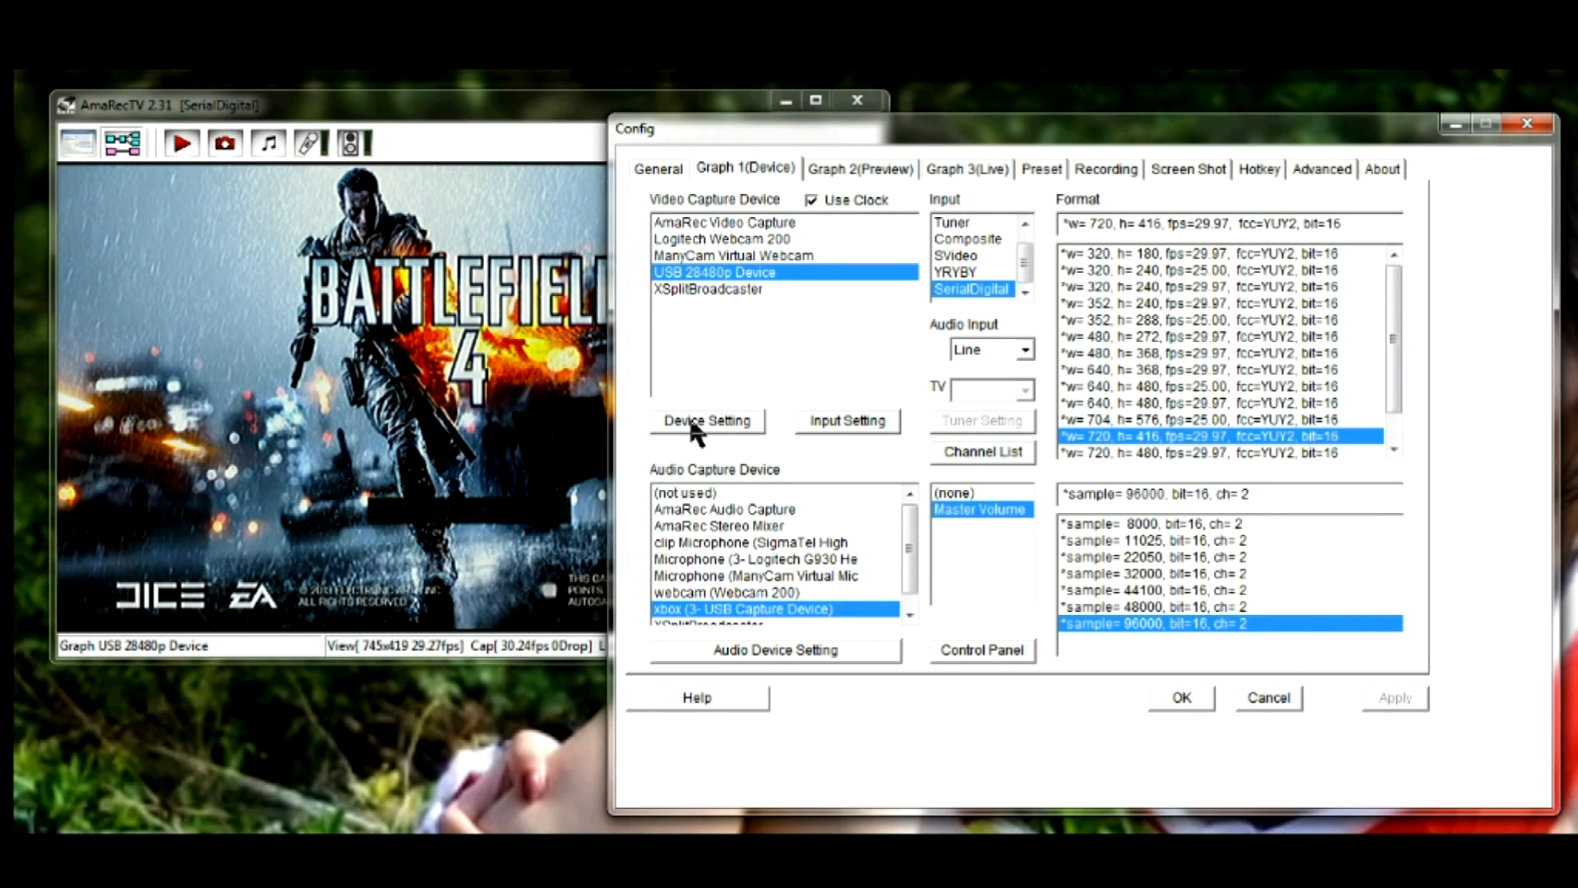
pyautogui.moveTo(707, 420)
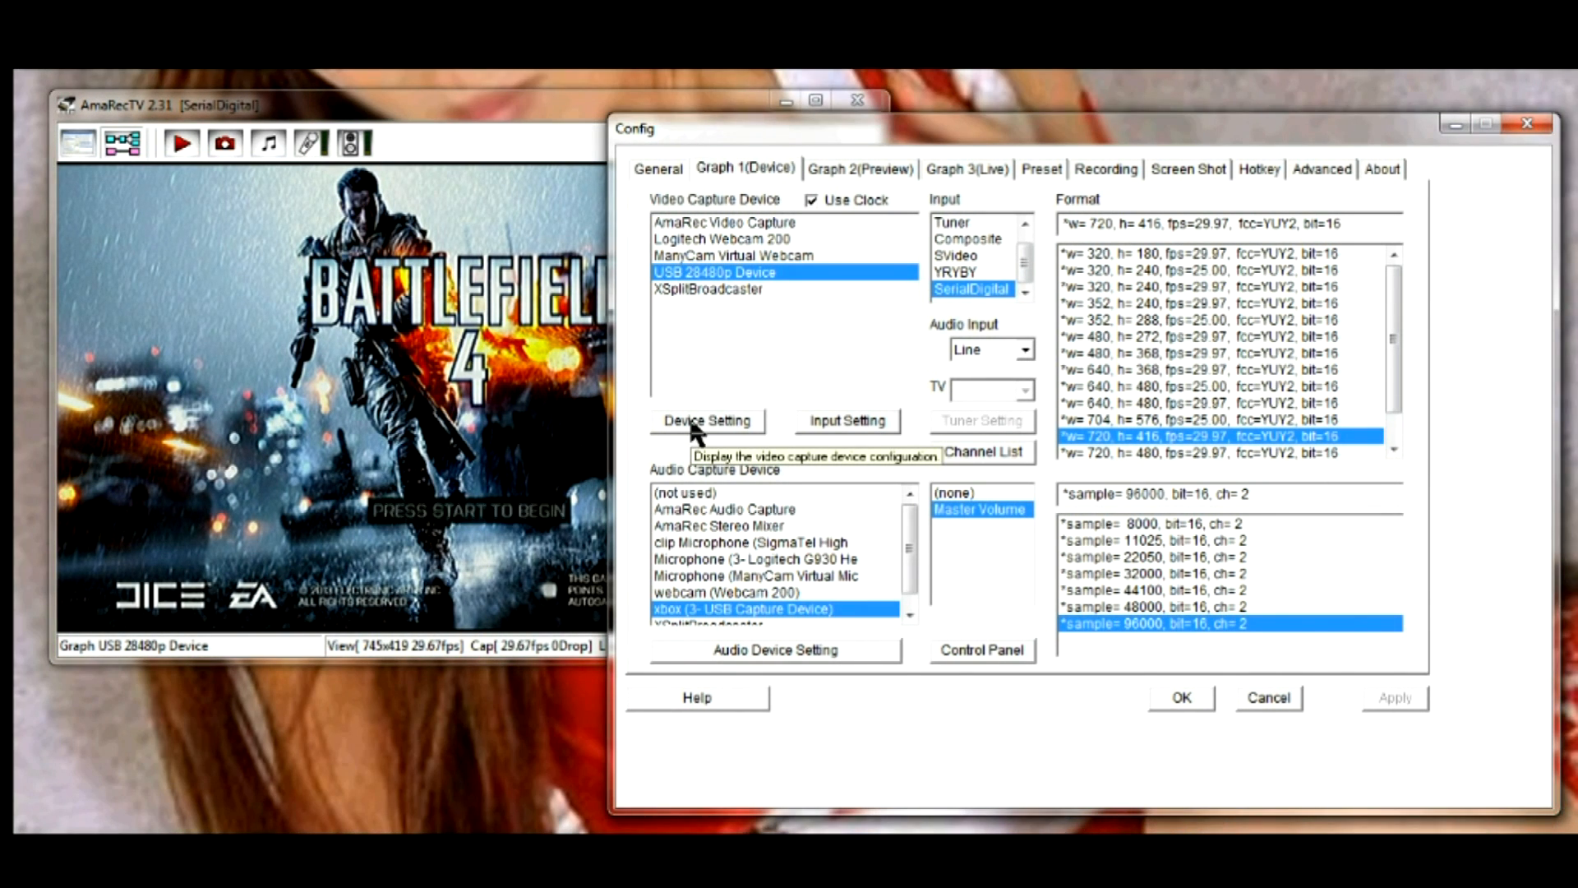
pyautogui.click(705, 419)
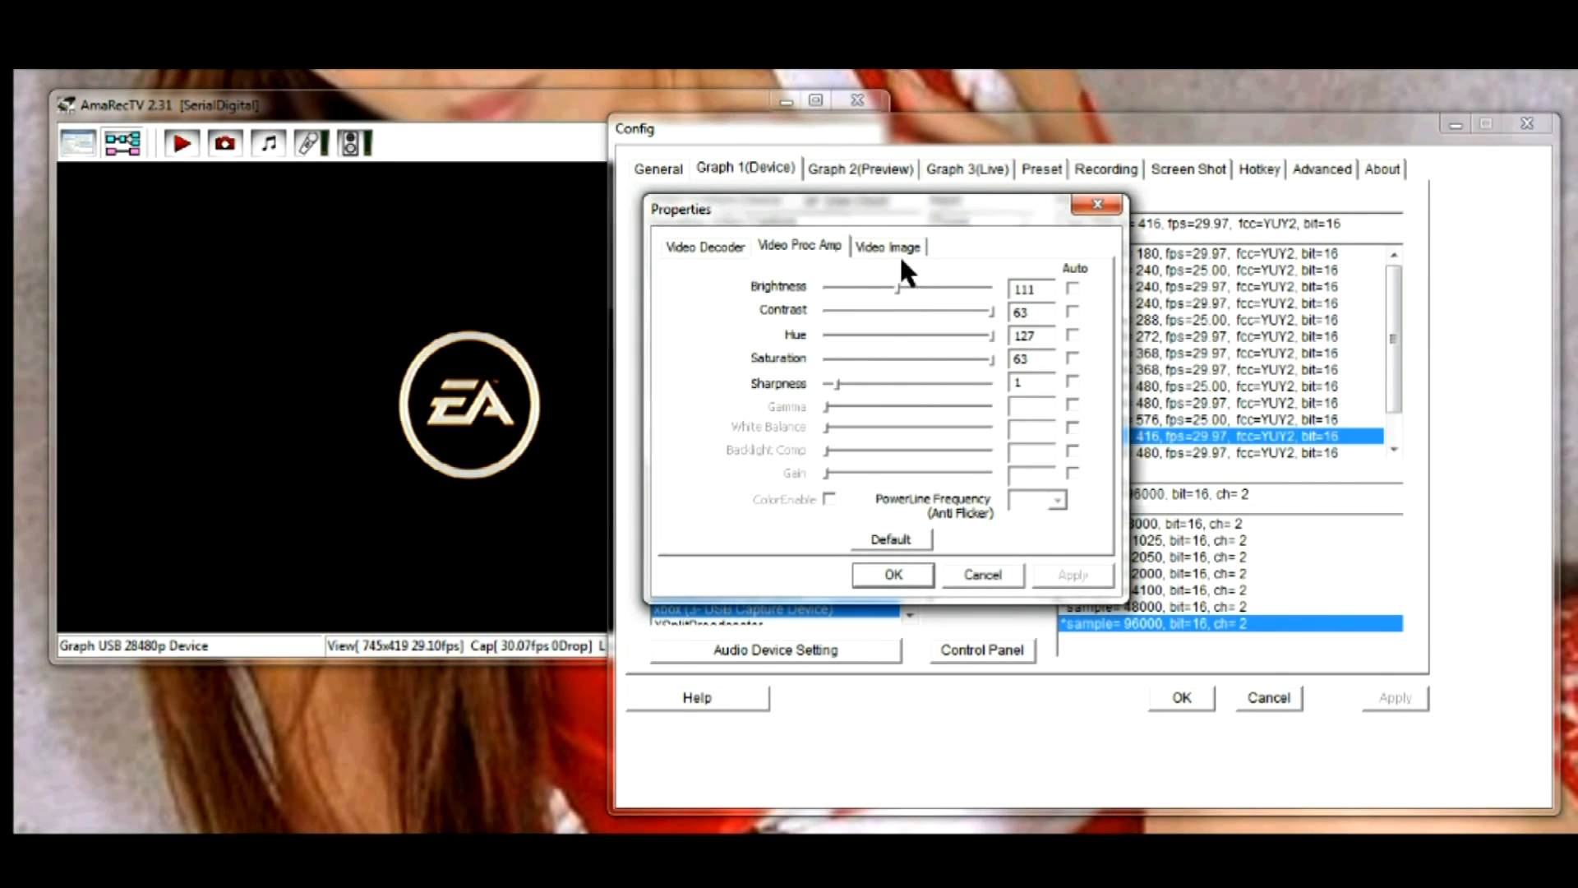
pyautogui.moveTo(901, 337)
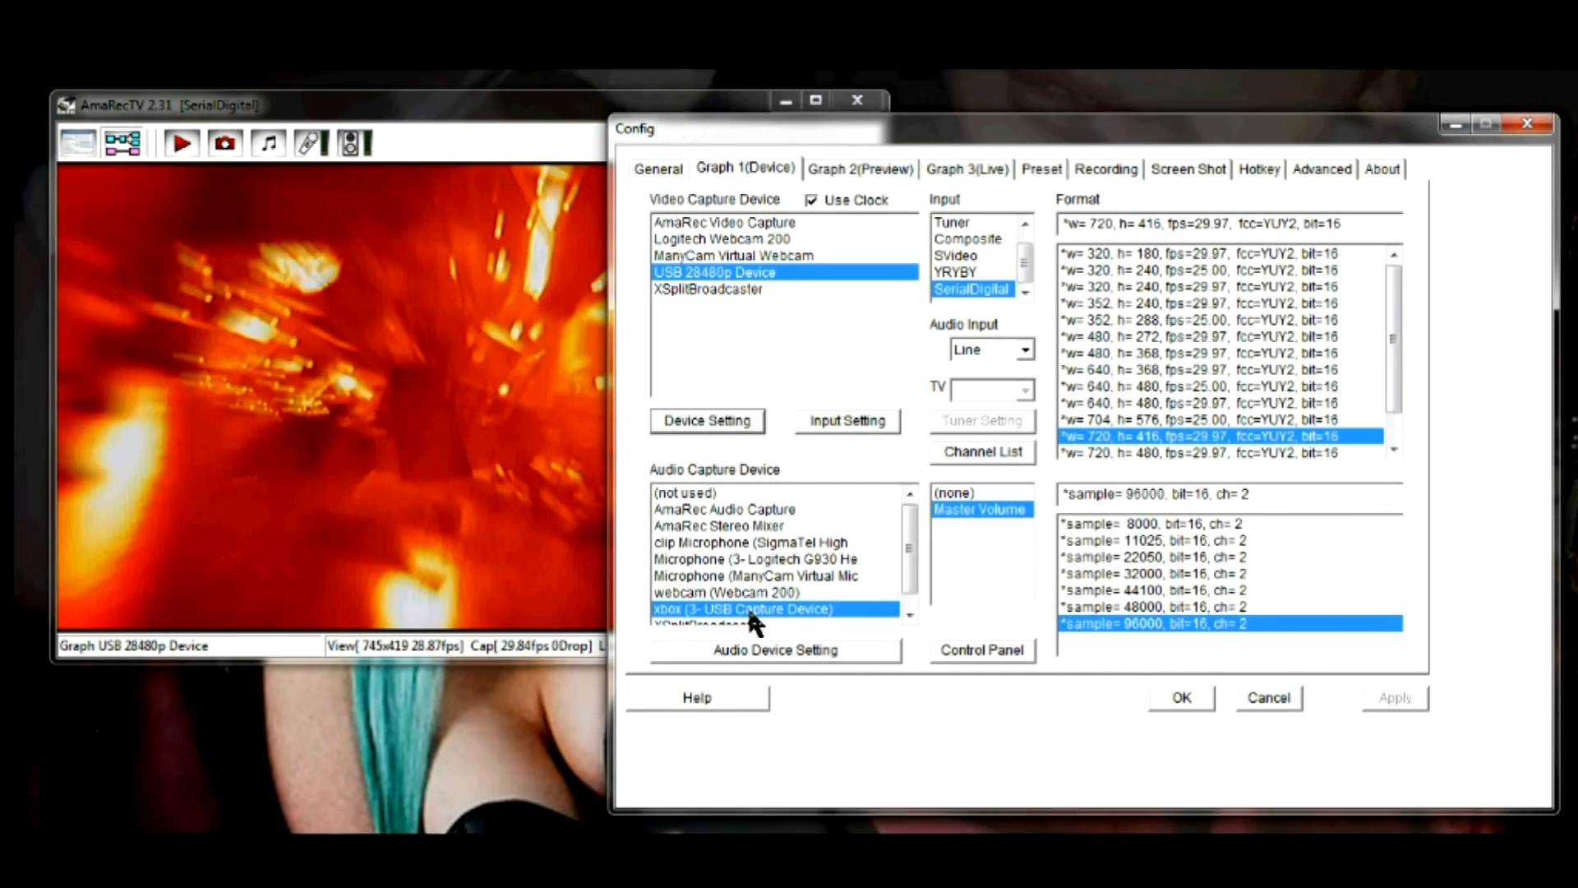
pyautogui.moveTo(669, 629)
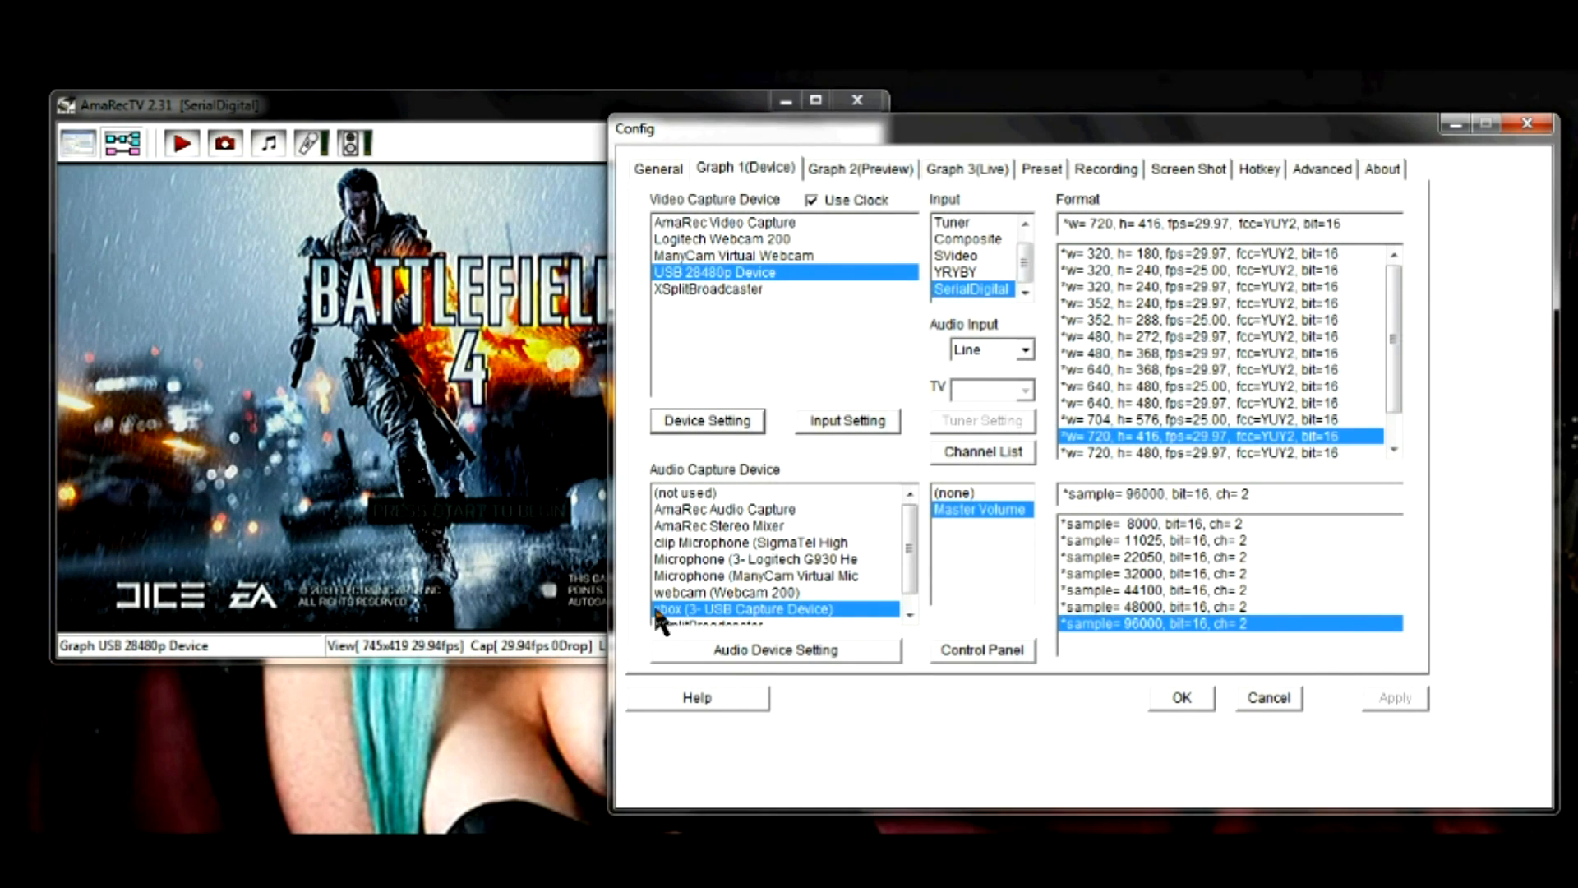
pyautogui.moveTo(1157, 620)
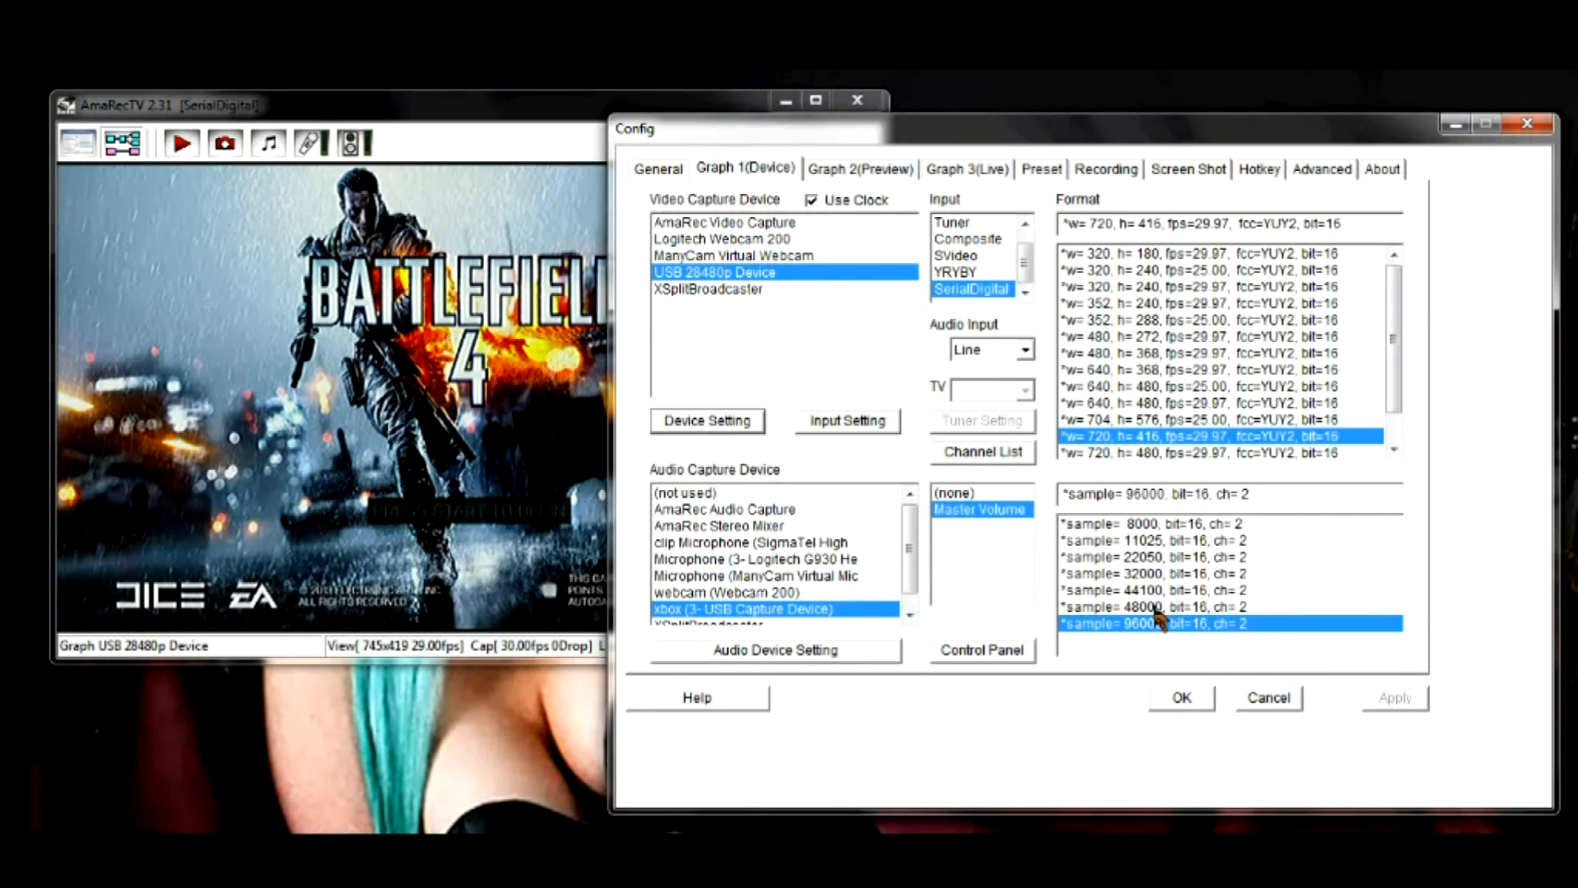
pyautogui.moveTo(1086, 645)
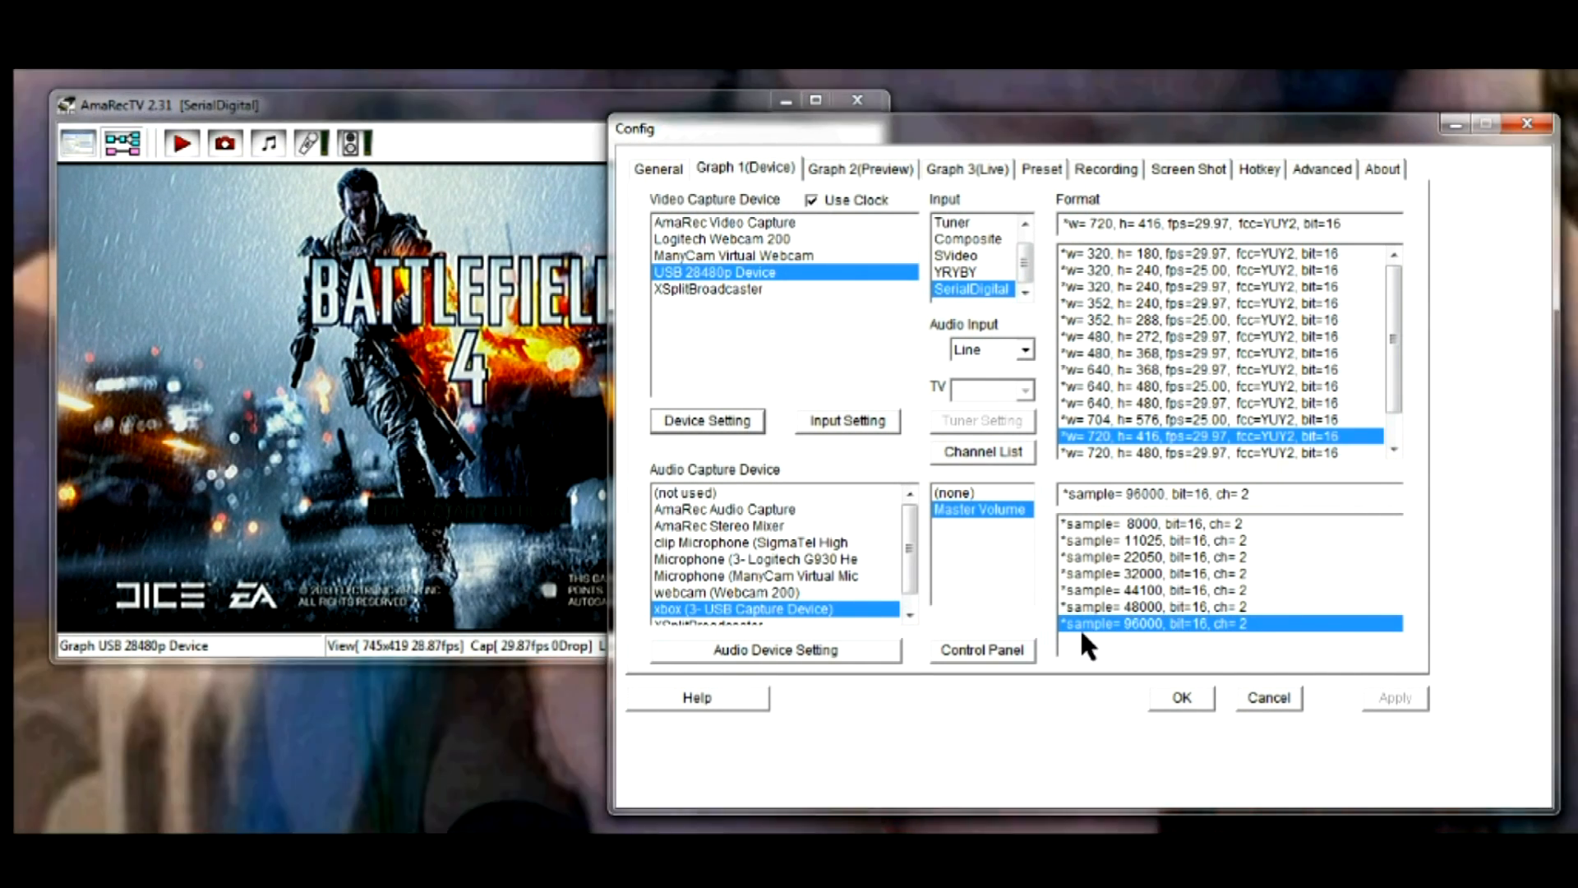
pyautogui.moveTo(1158, 625)
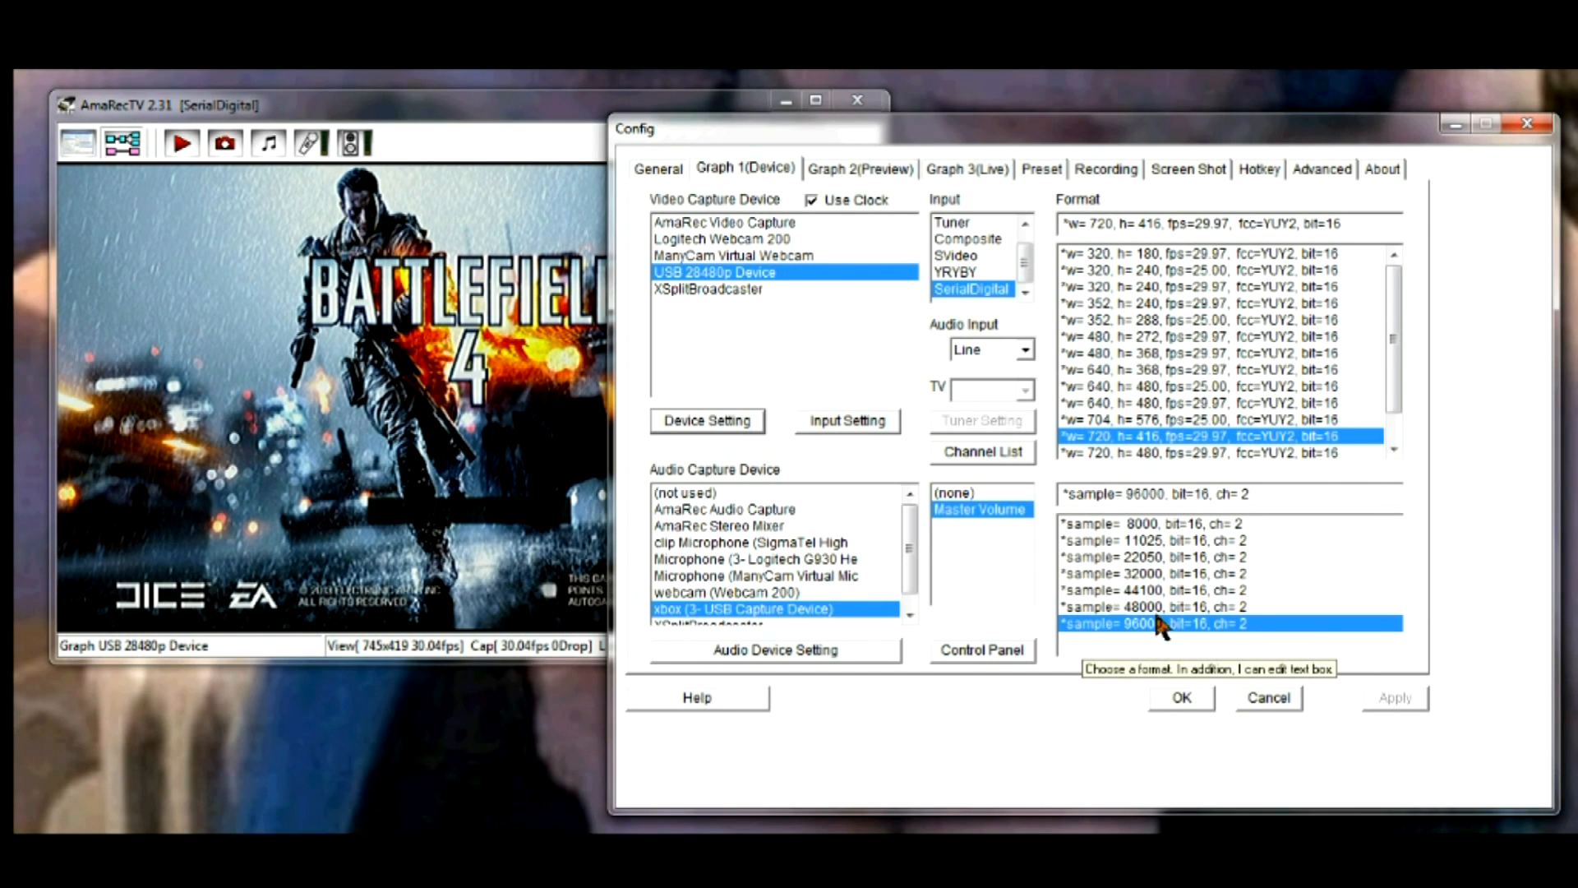
pyautogui.moveTo(1047, 266)
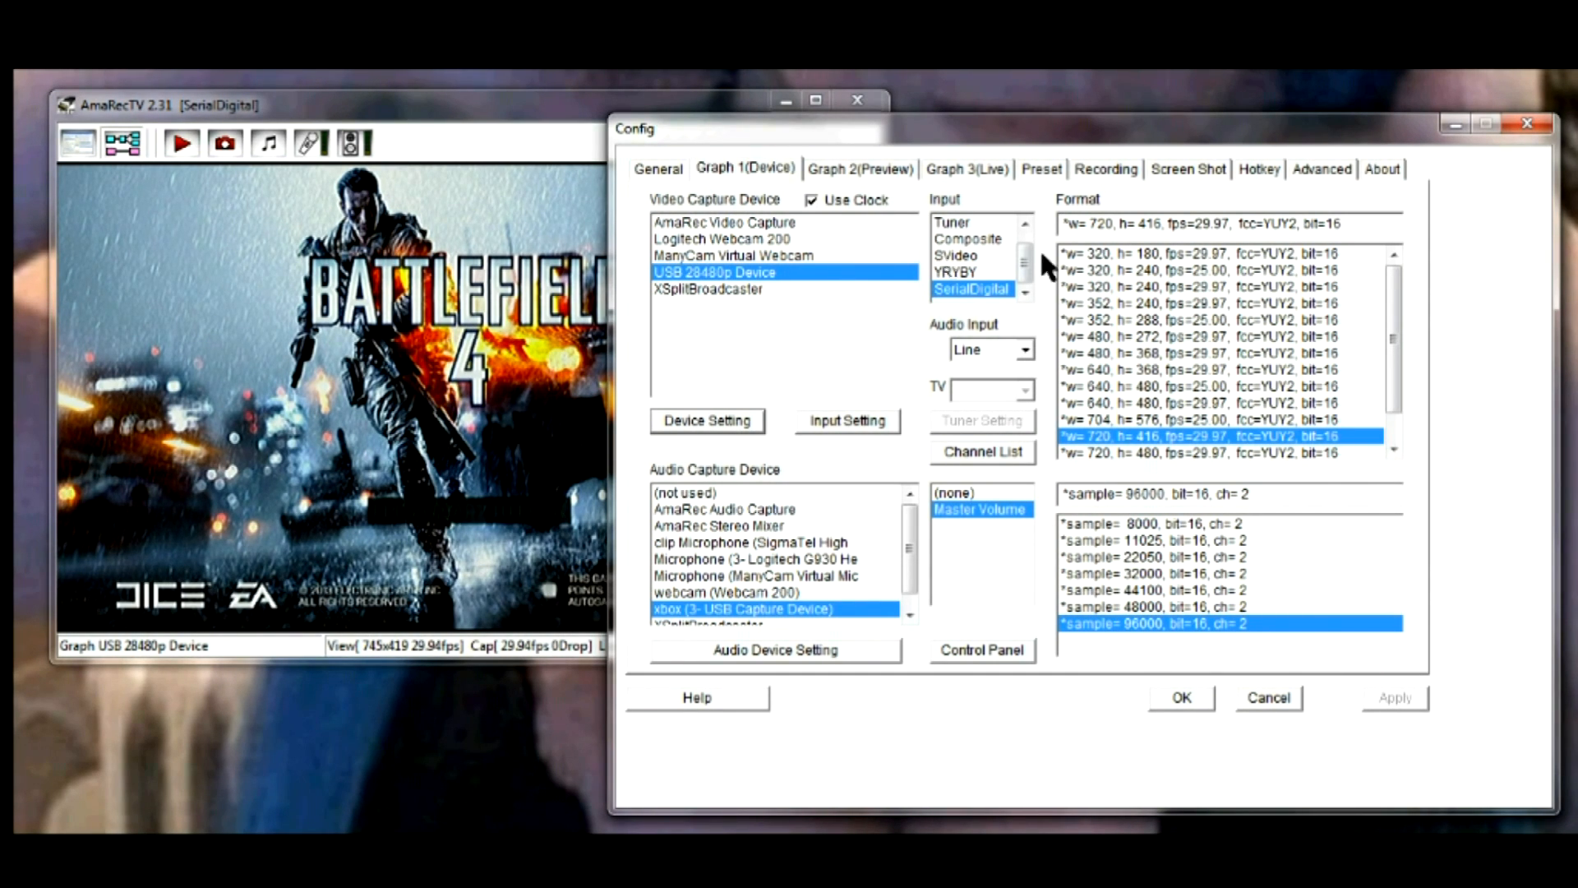
# Review the Recording settings with Xvid selected and check its encoder configuration, keeping it unchanged.
pyautogui.click(1104, 168)
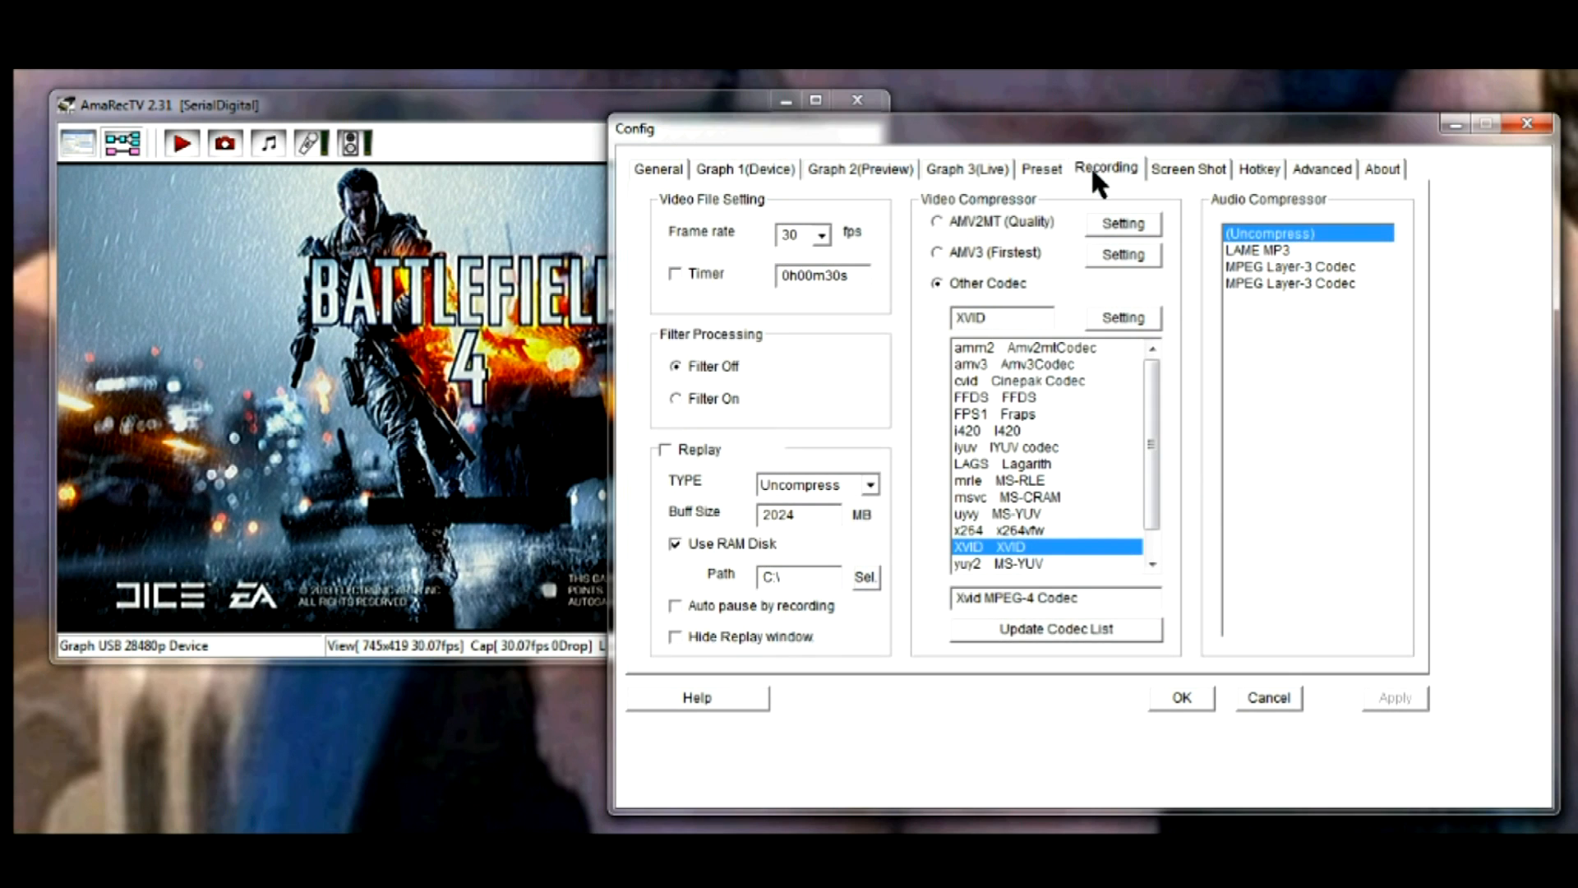
pyautogui.moveTo(1047, 564)
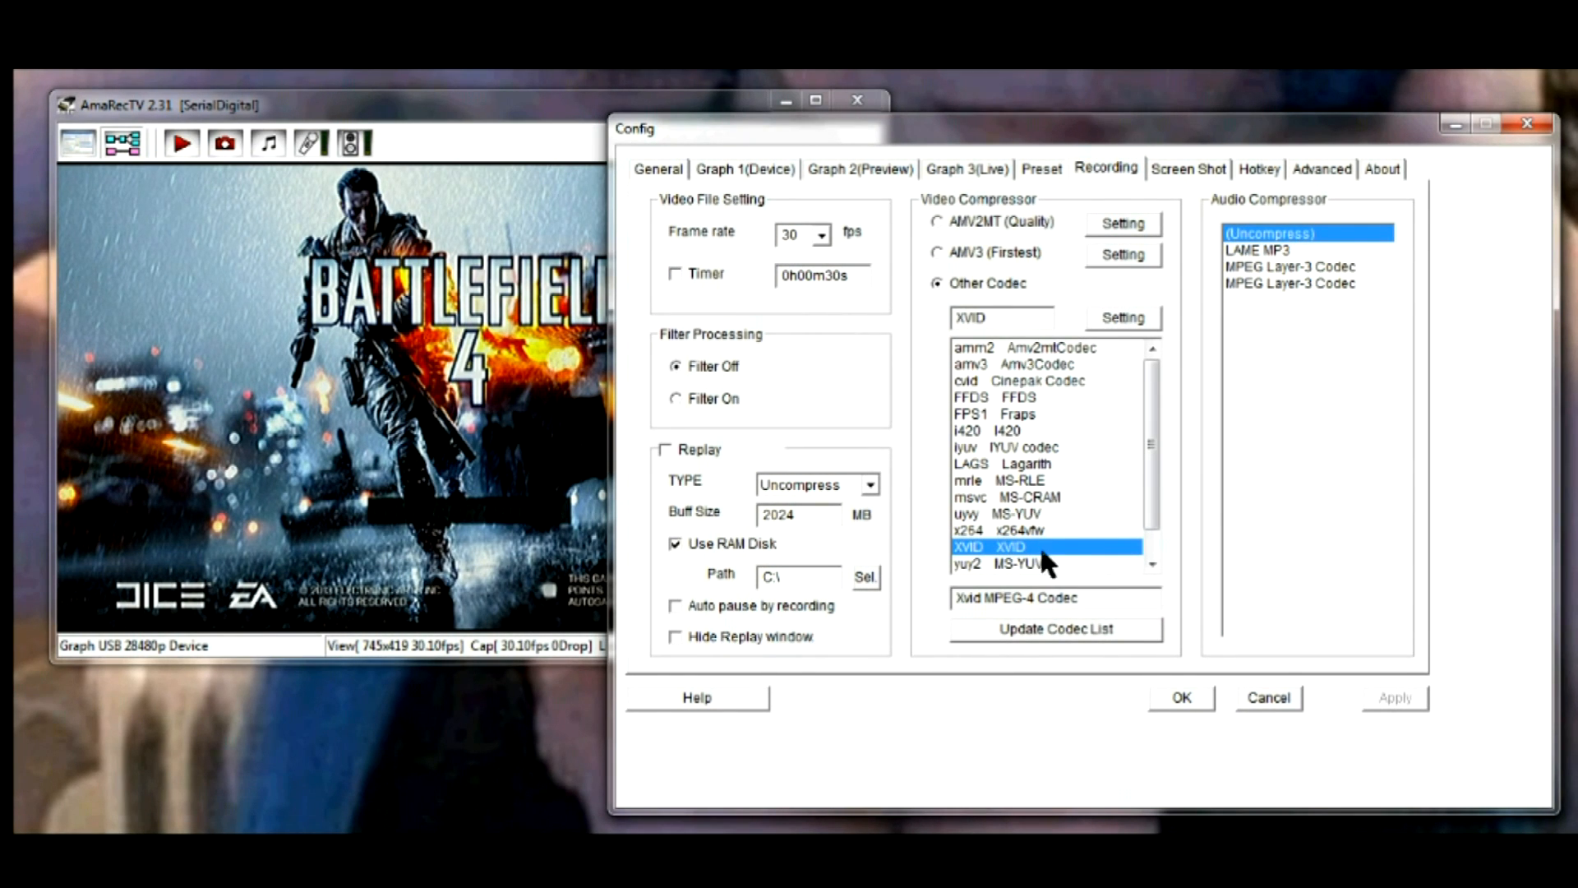
pyautogui.moveTo(1032, 579)
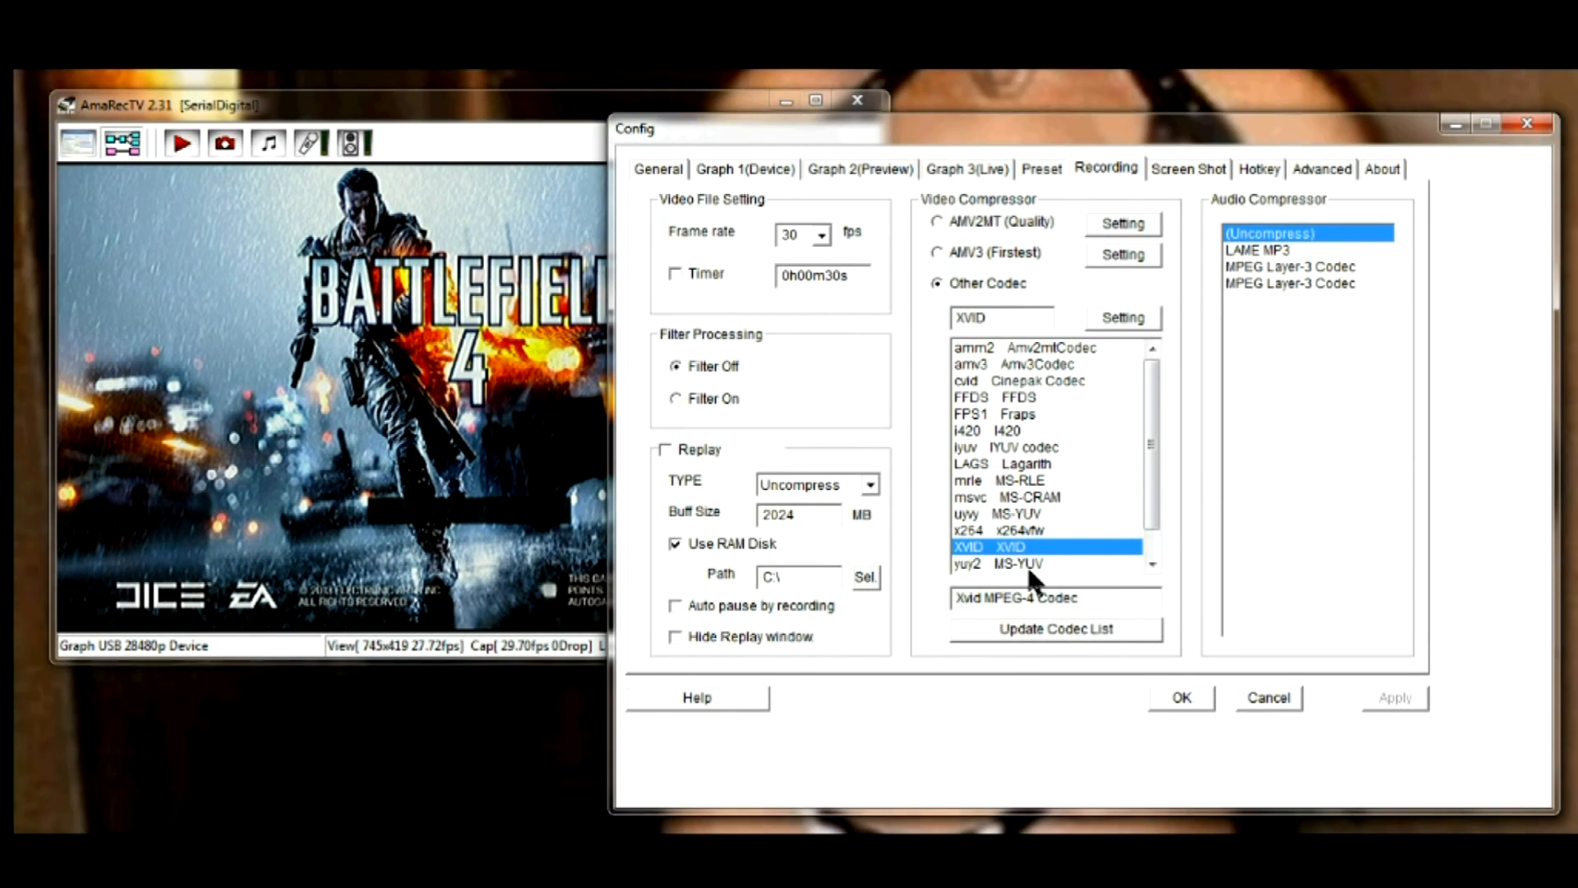
pyautogui.moveTo(992, 267)
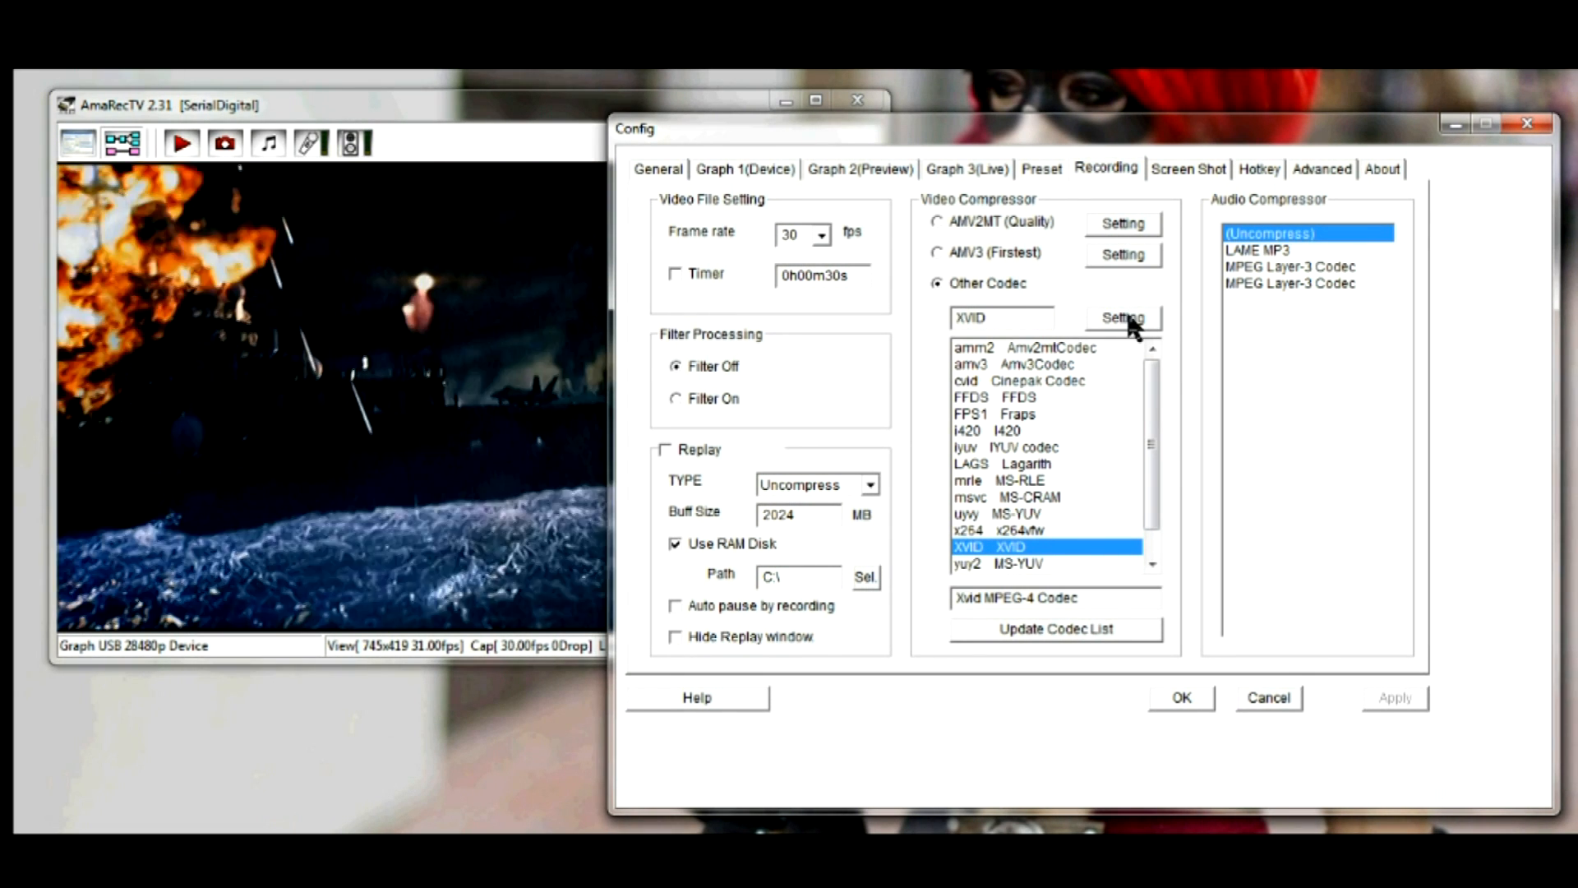
pyautogui.click(1123, 318)
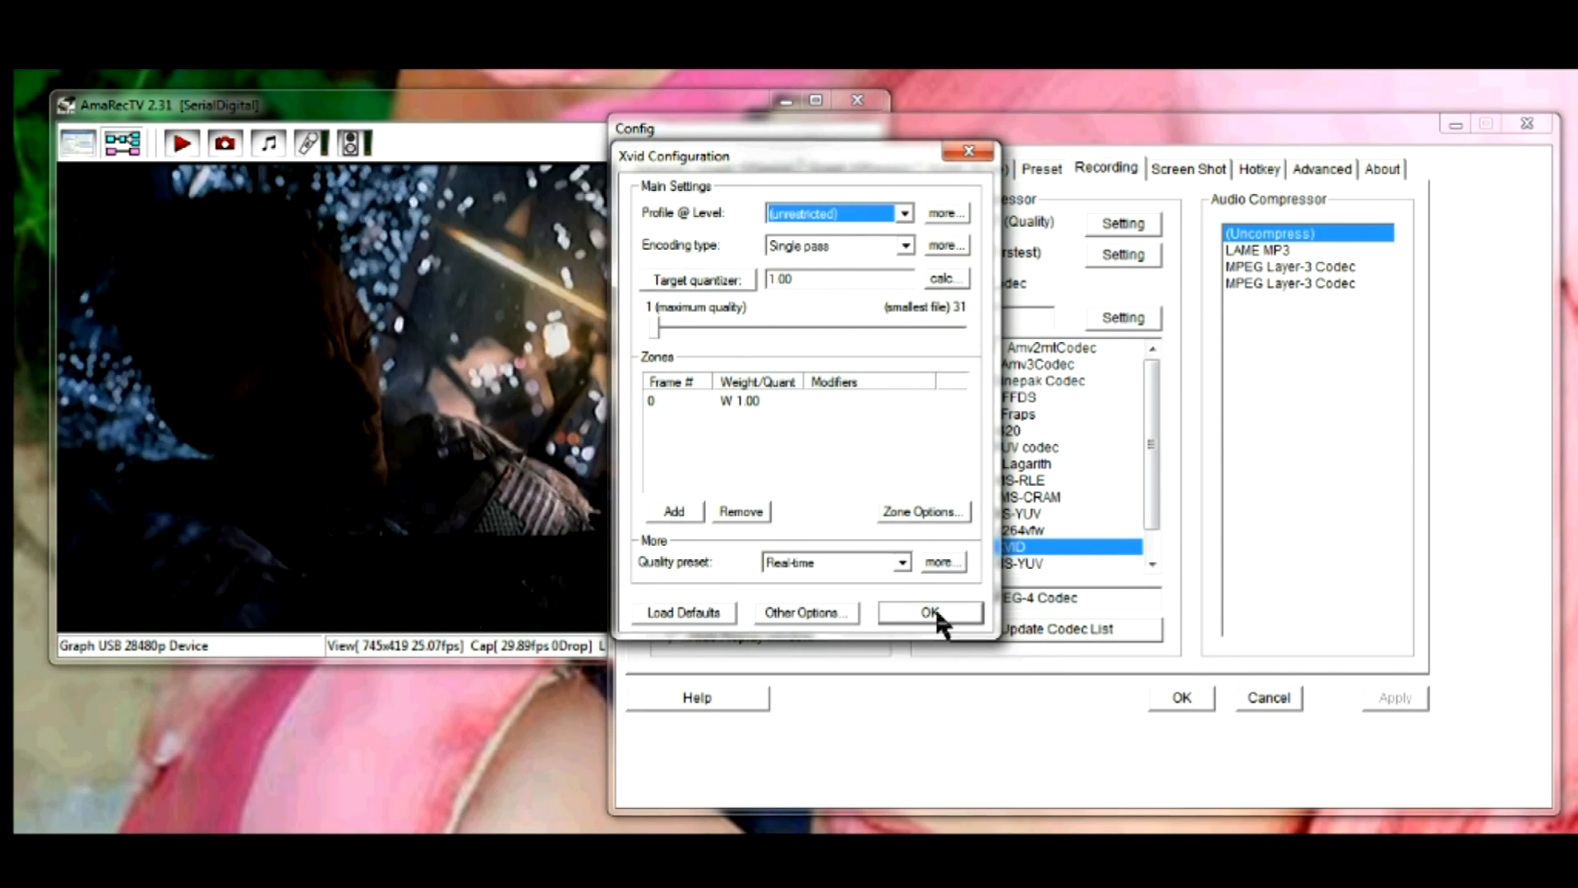
pyautogui.click(930, 612)
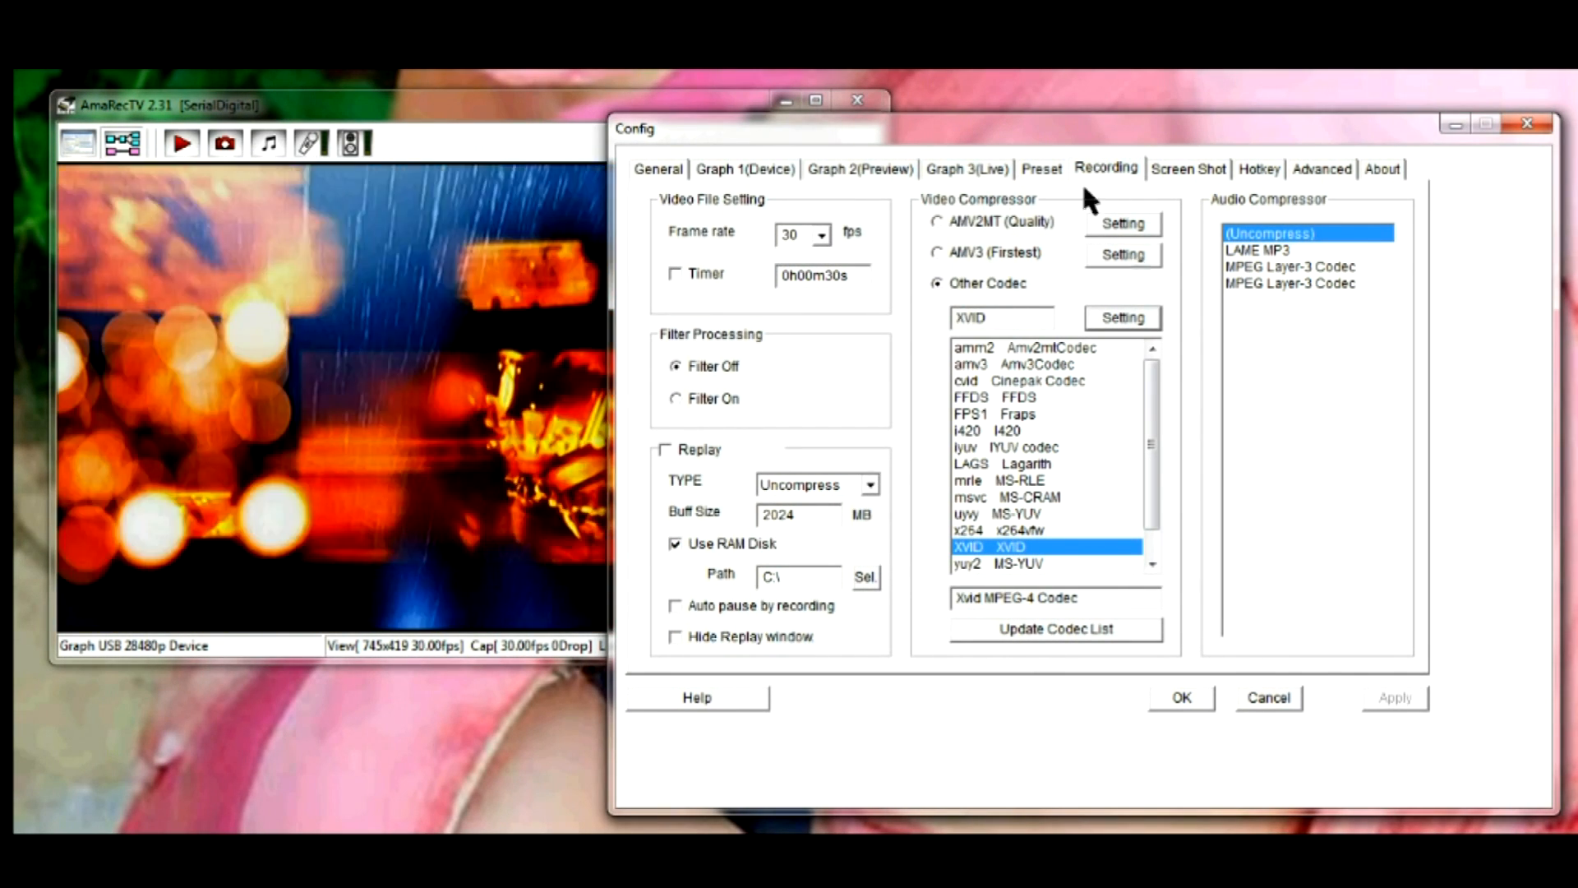
pyautogui.moveTo(1333, 180)
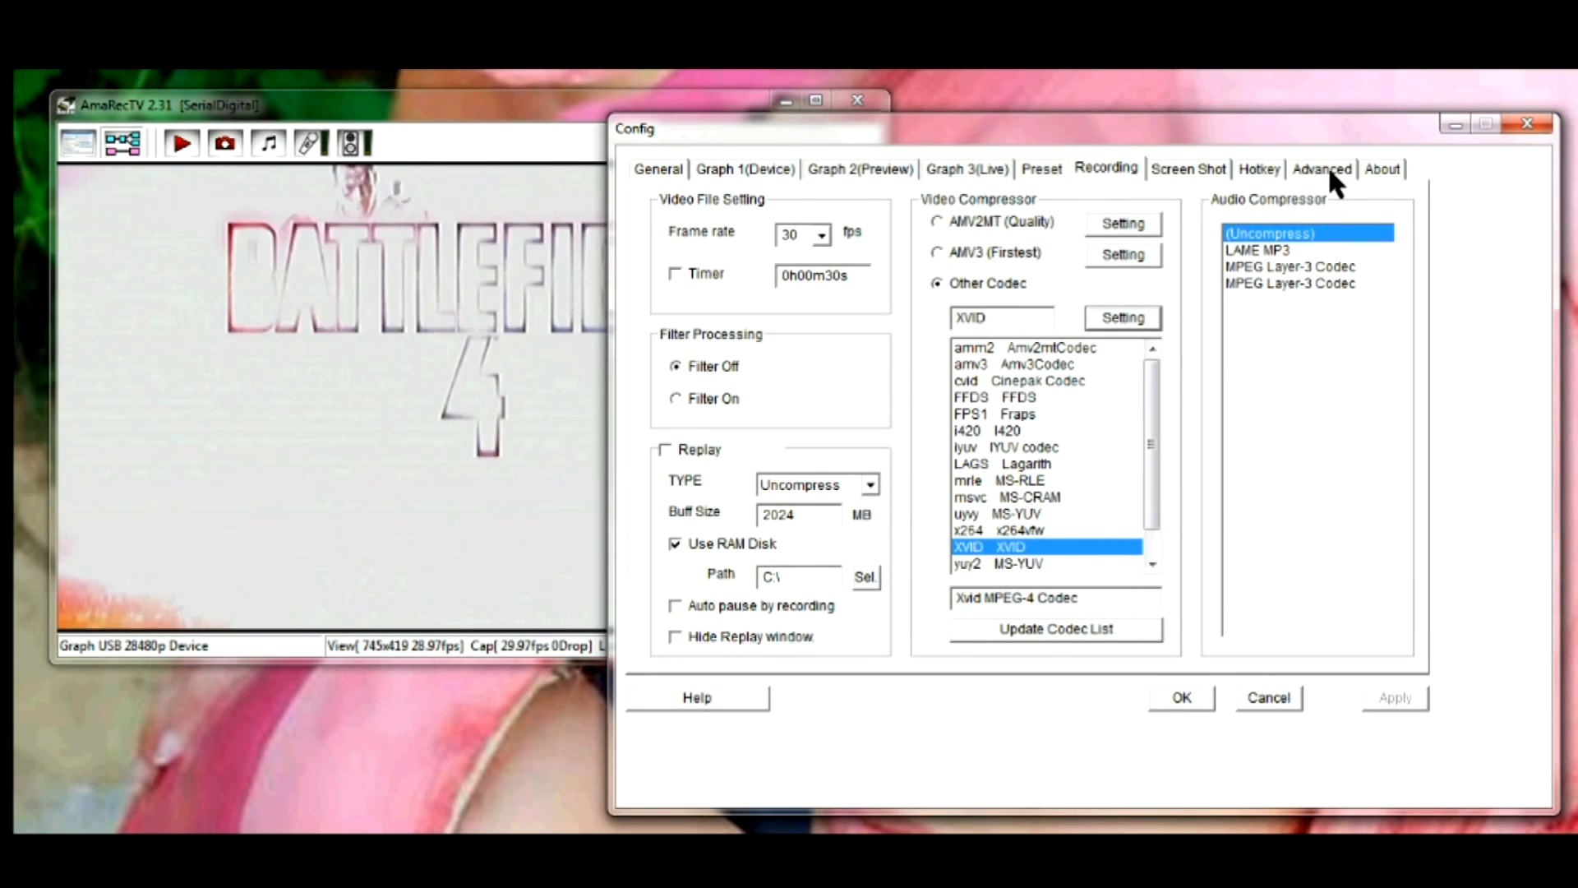
# Review the Advanced renderer and record-size settings and the Hotkey page, then confirm the configuration.
pyautogui.click(1322, 168)
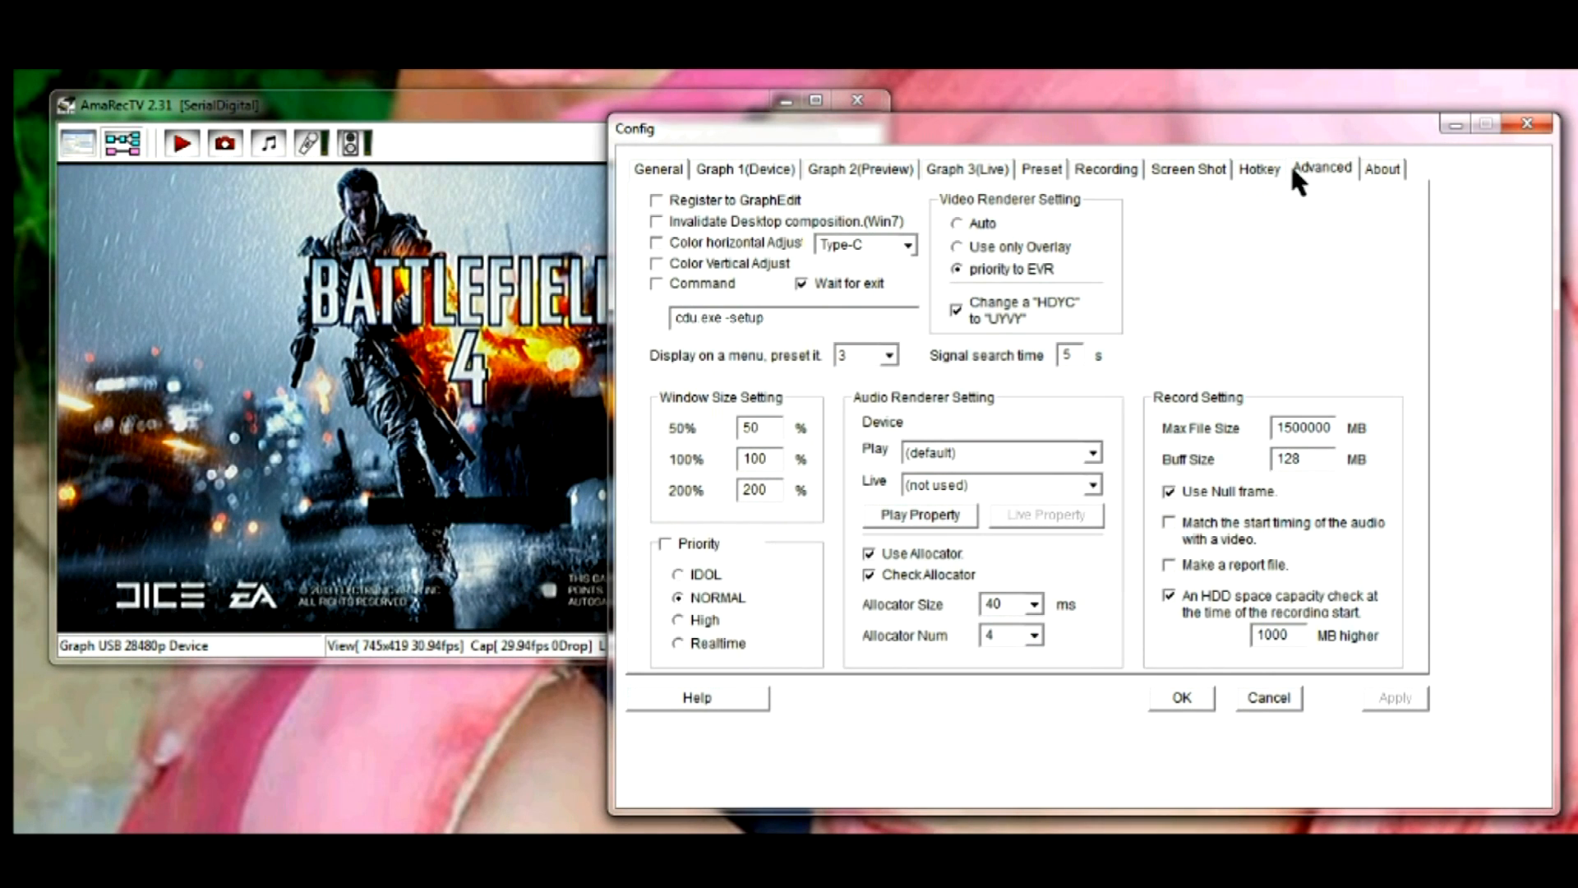
pyautogui.click(1259, 168)
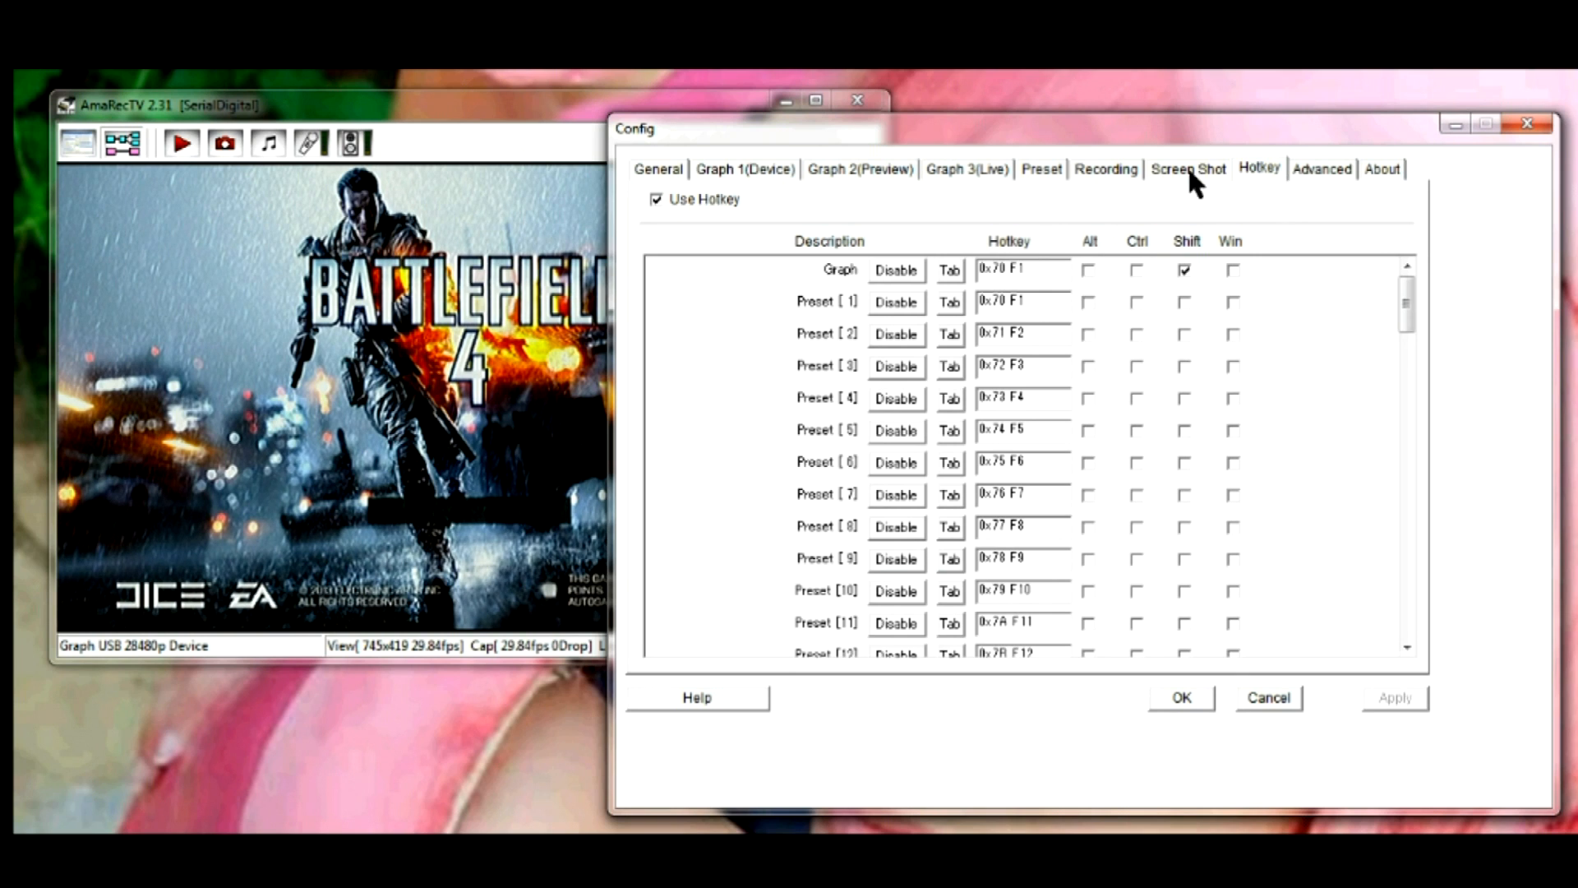
pyautogui.click(1322, 168)
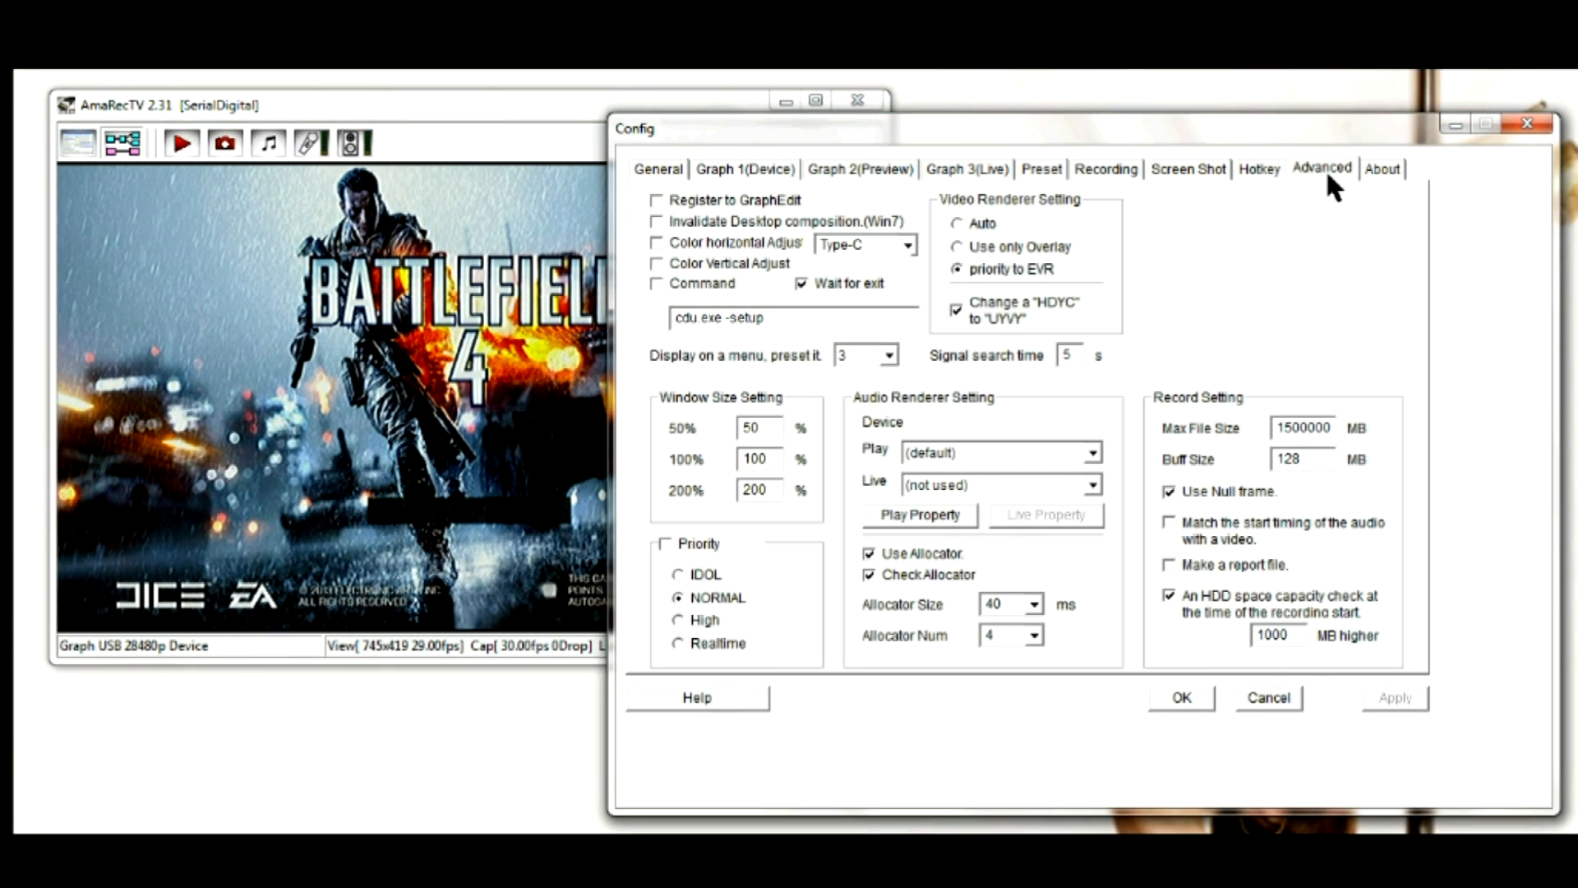
pyautogui.moveTo(899, 621)
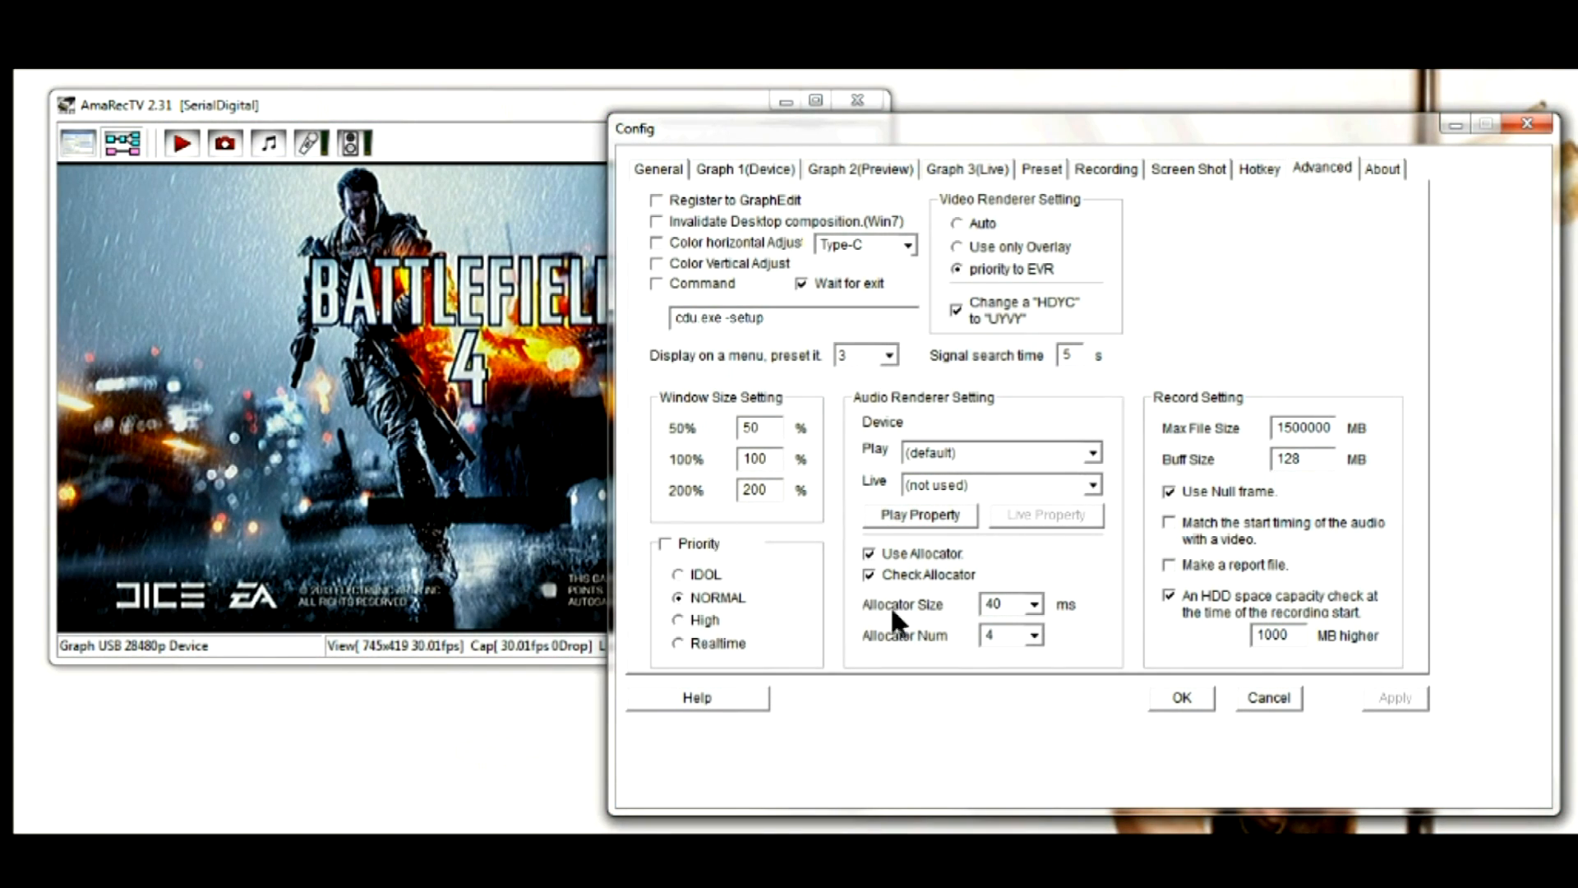
pyautogui.moveTo(1248, 332)
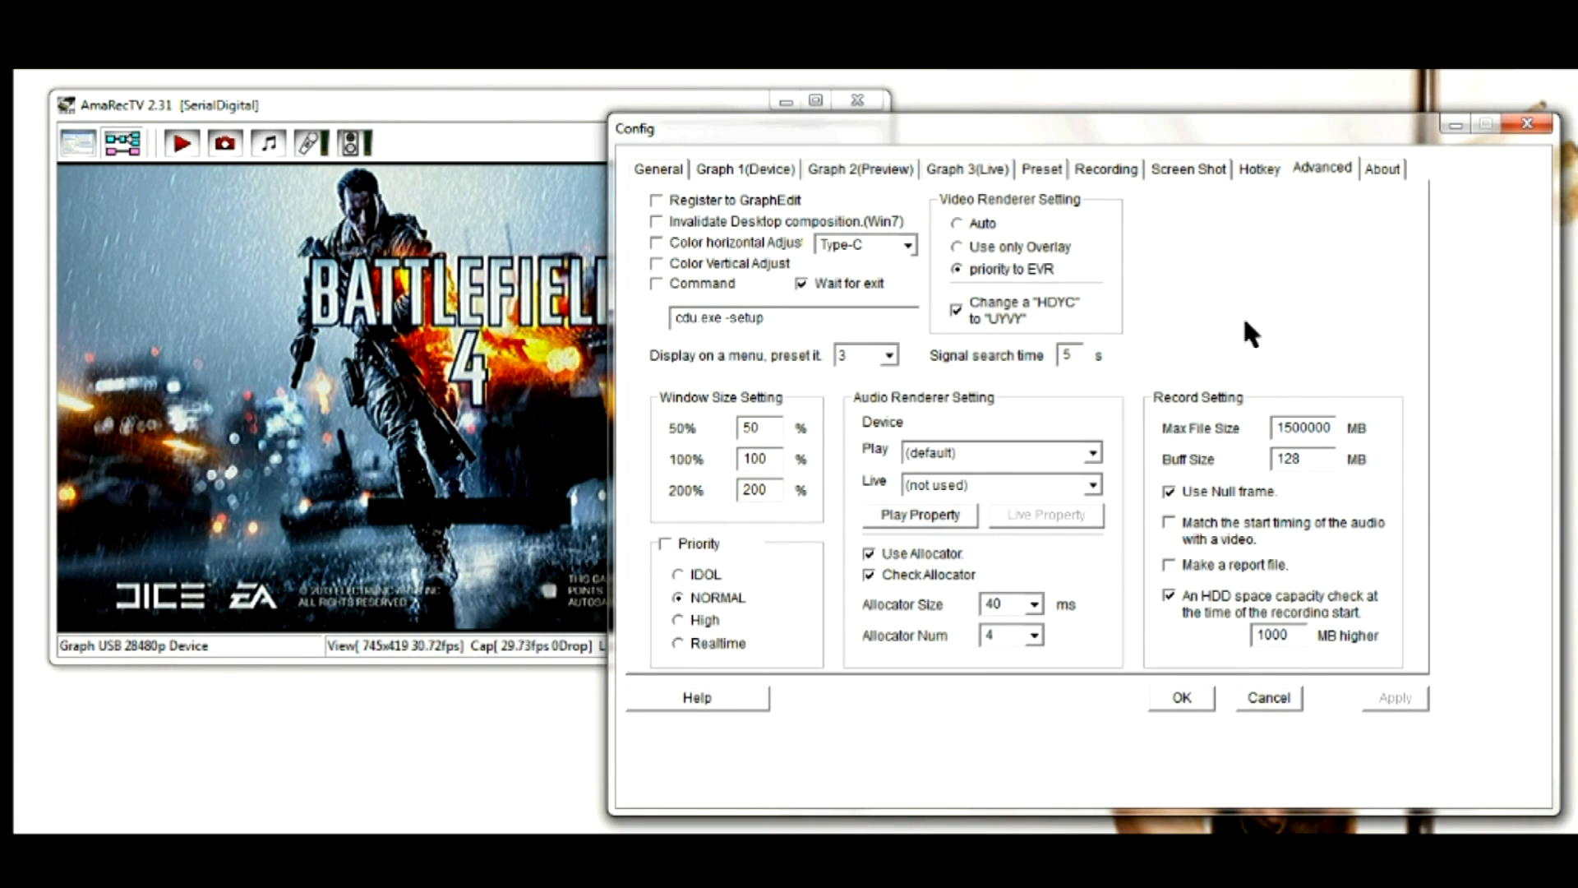
pyautogui.moveTo(741, 488)
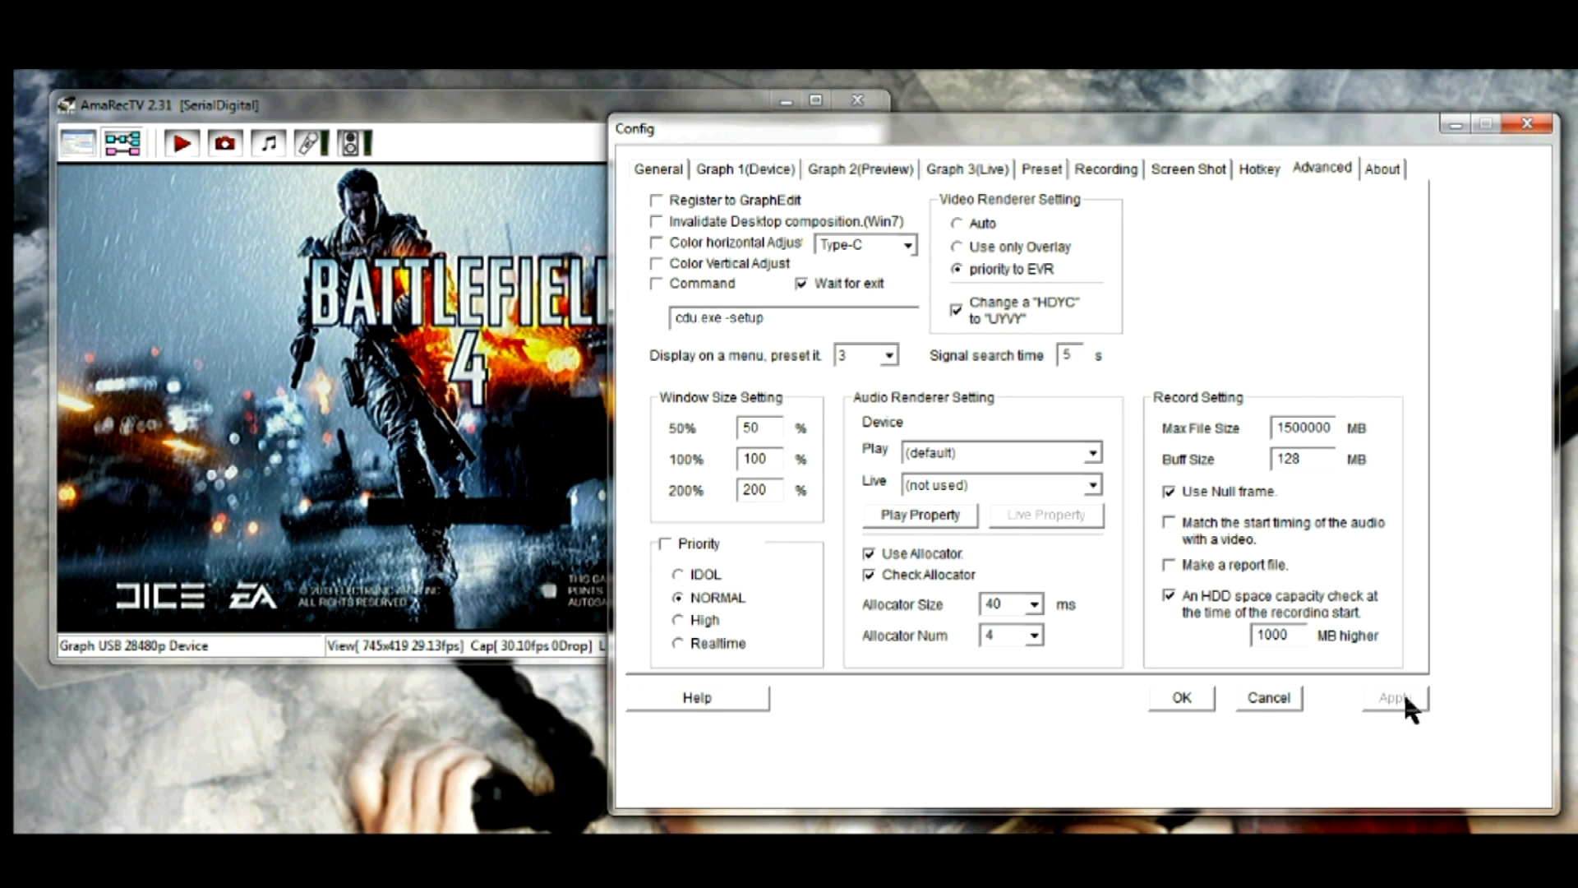
pyautogui.click(1180, 697)
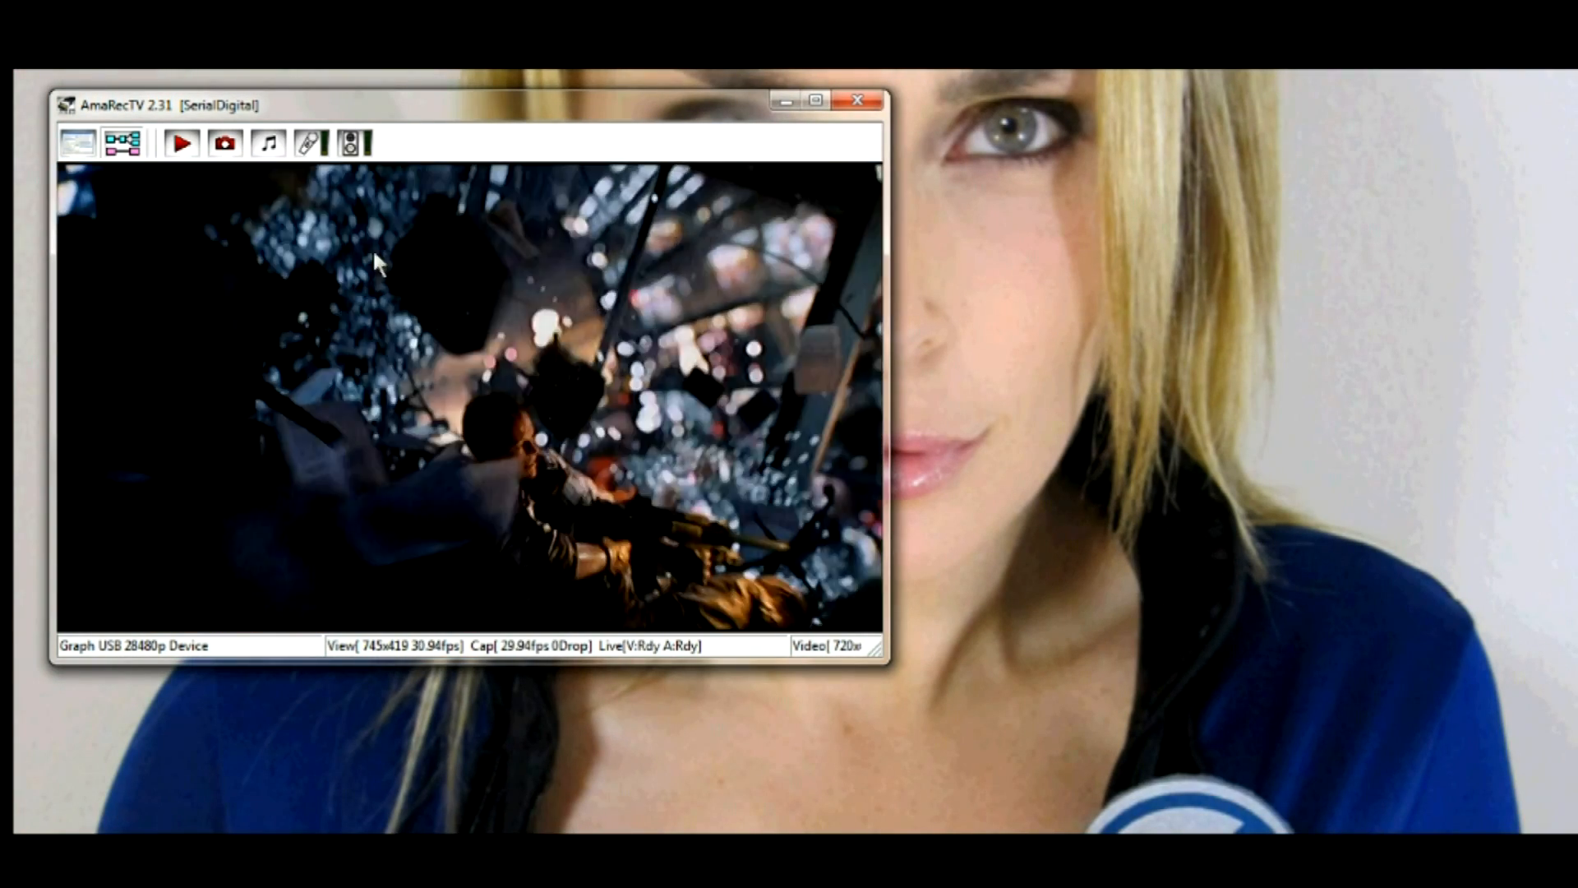
pyautogui.moveTo(312, 313)
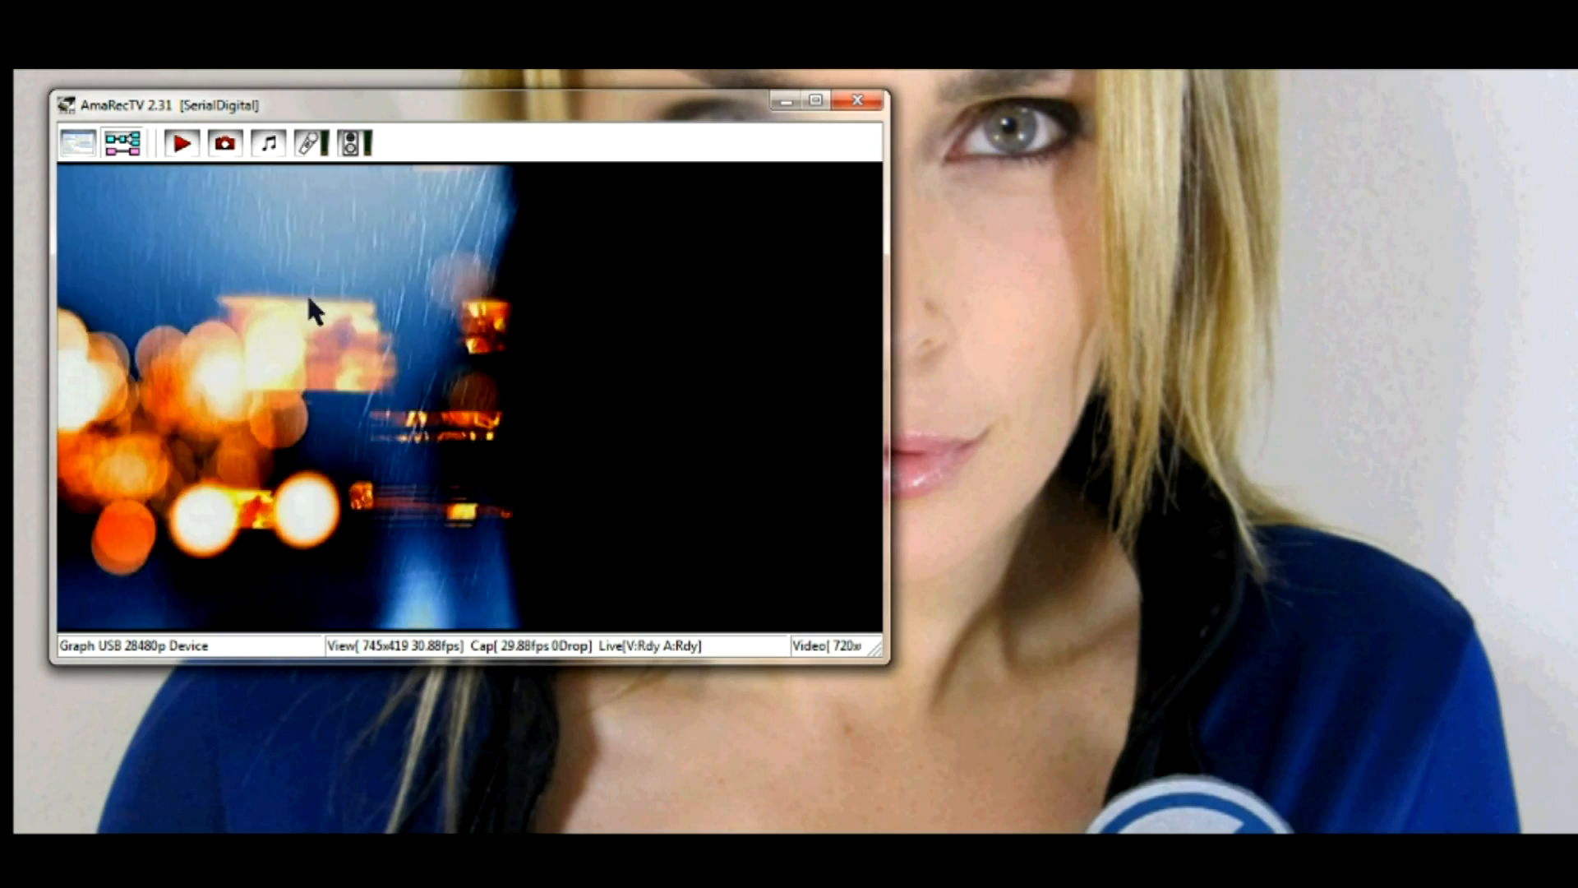